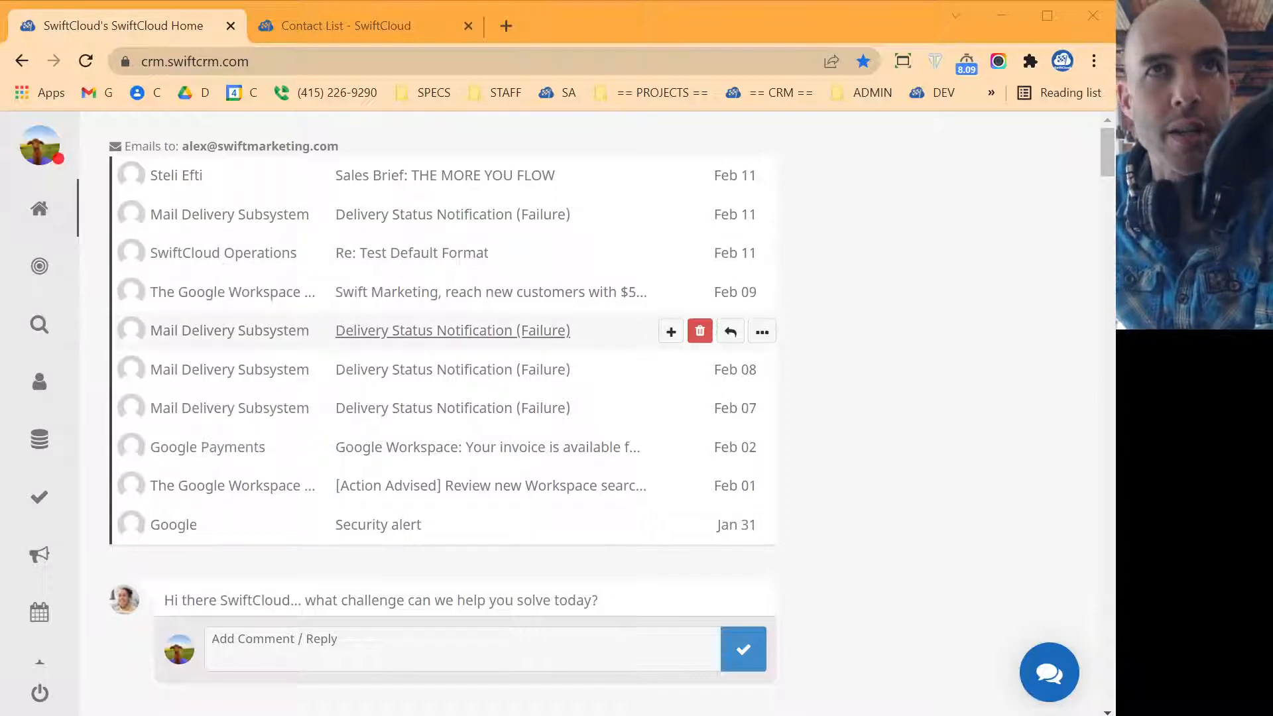
pyautogui.click(699, 331)
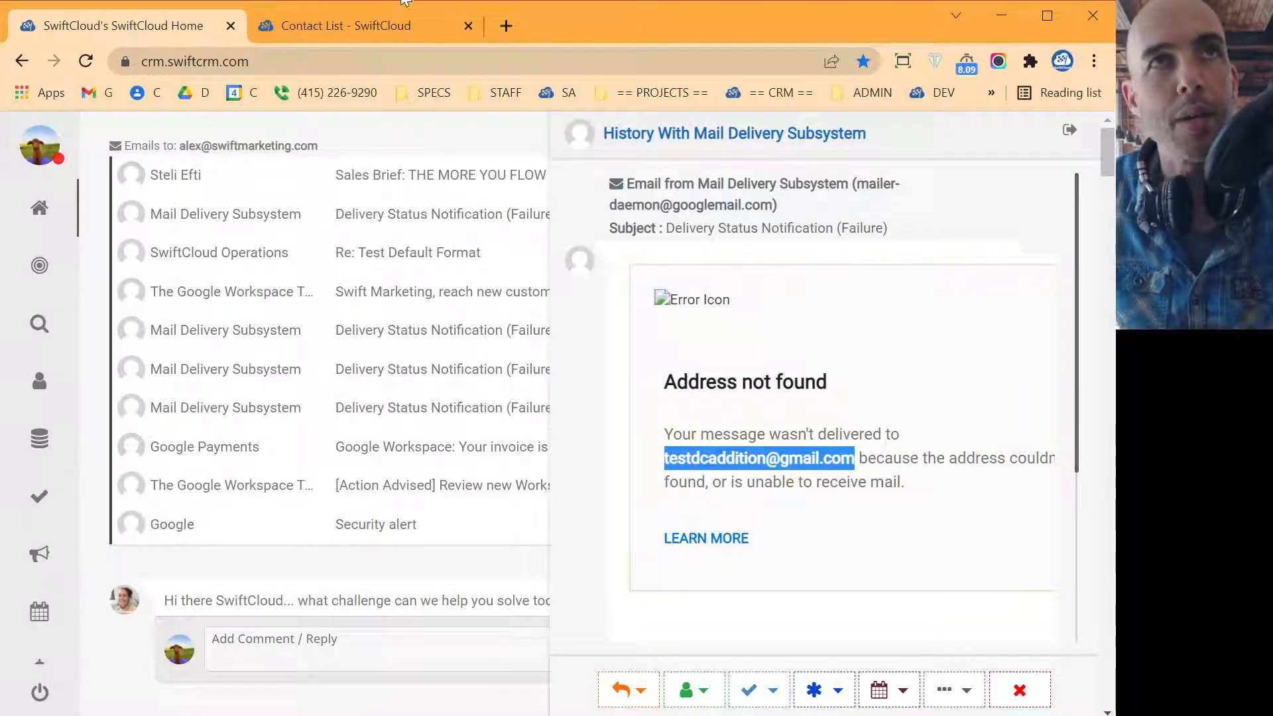
pyautogui.click(348, 26)
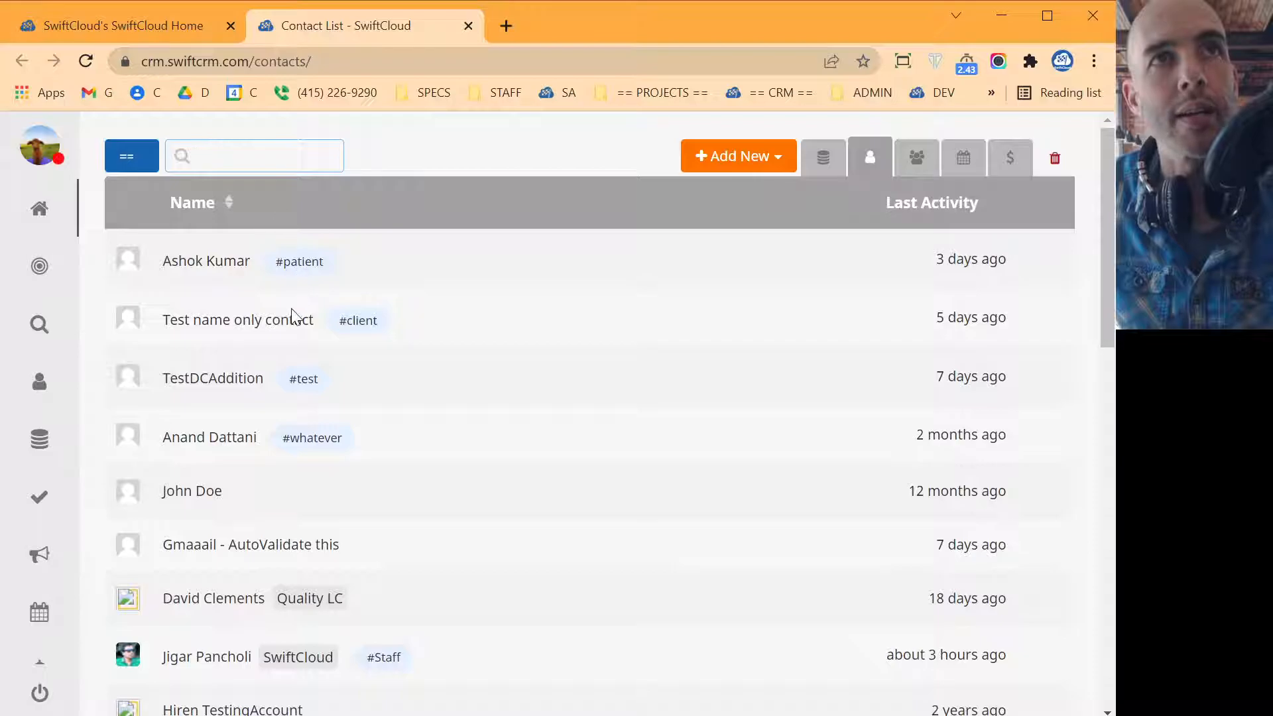
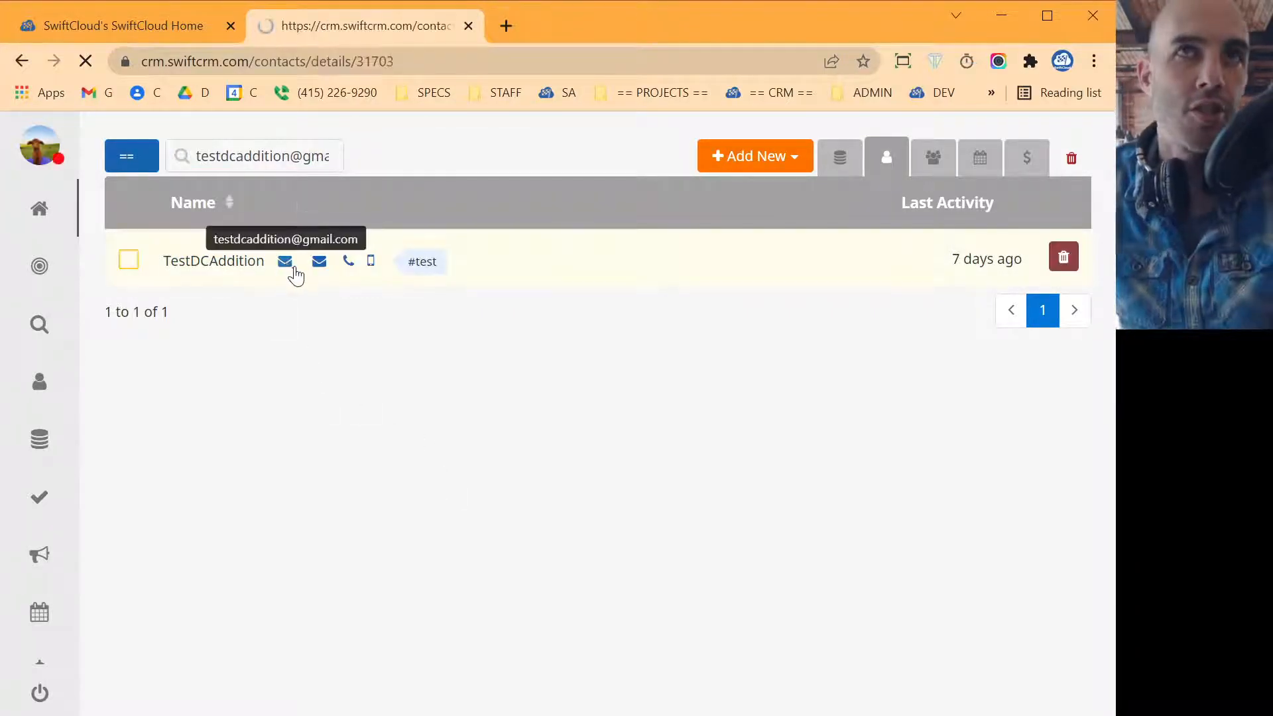
pyautogui.click(213, 262)
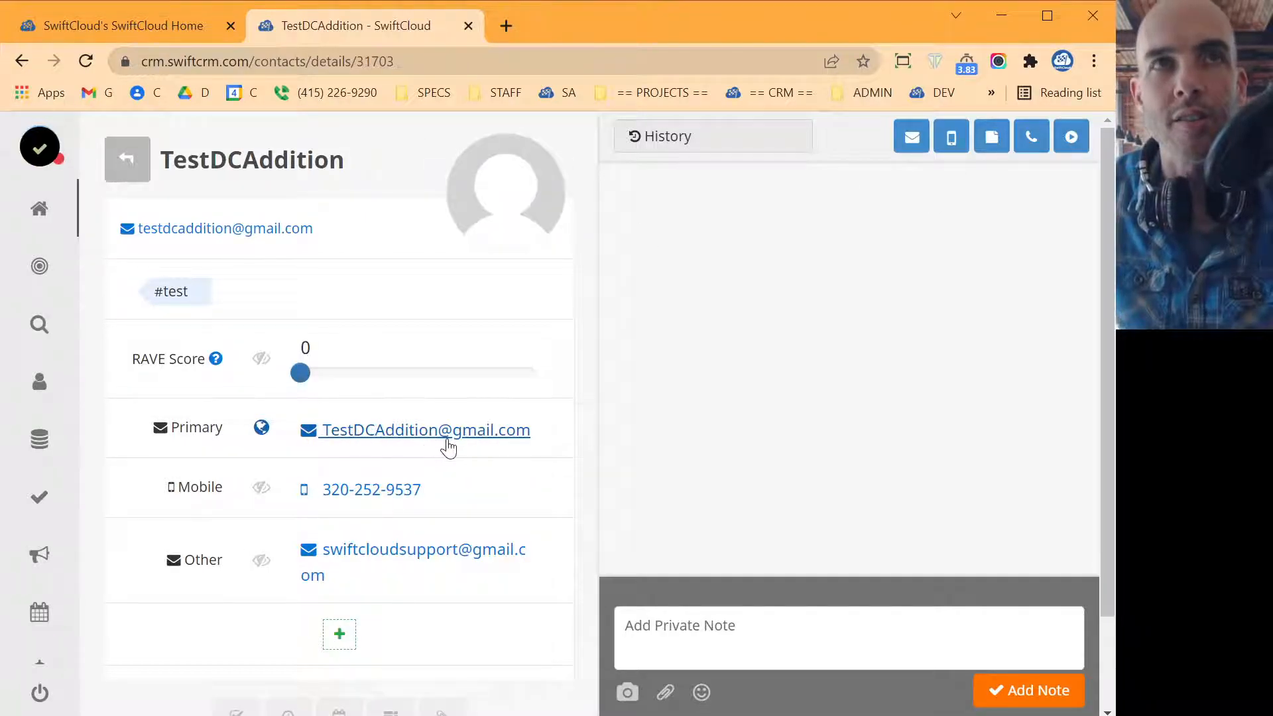
pyautogui.moveTo(397, 470)
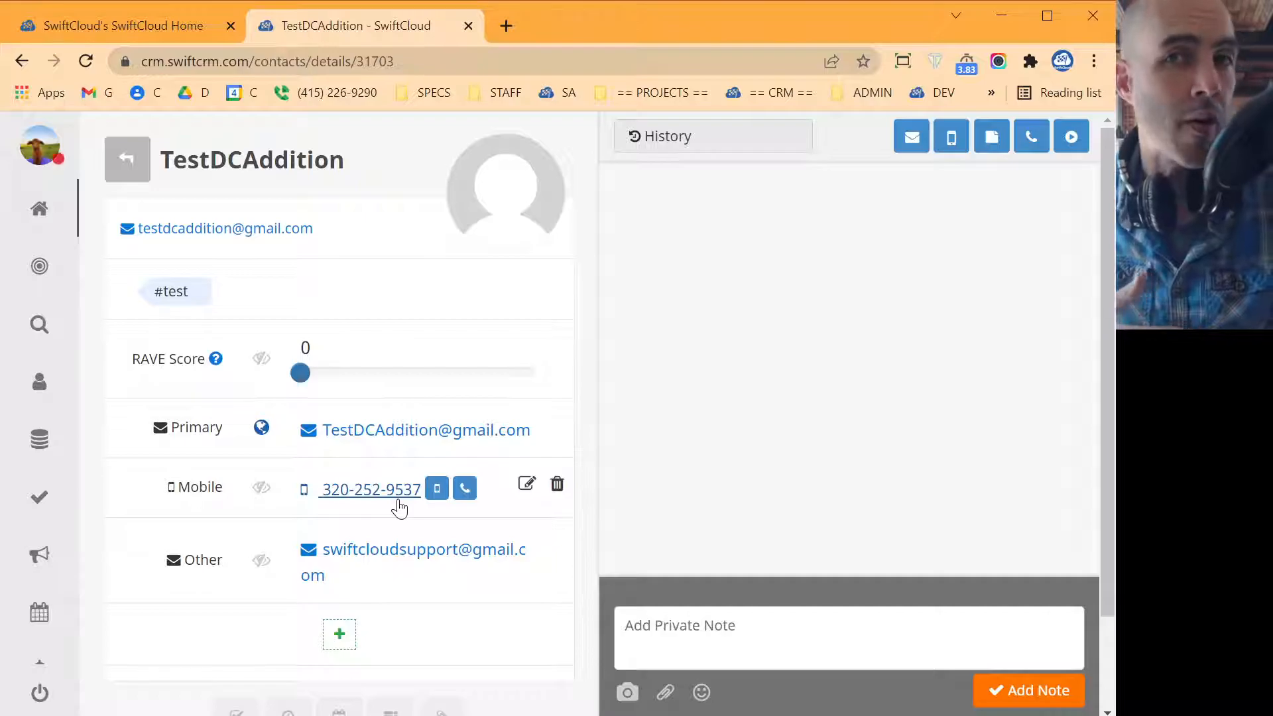
pyautogui.moveTo(436, 488)
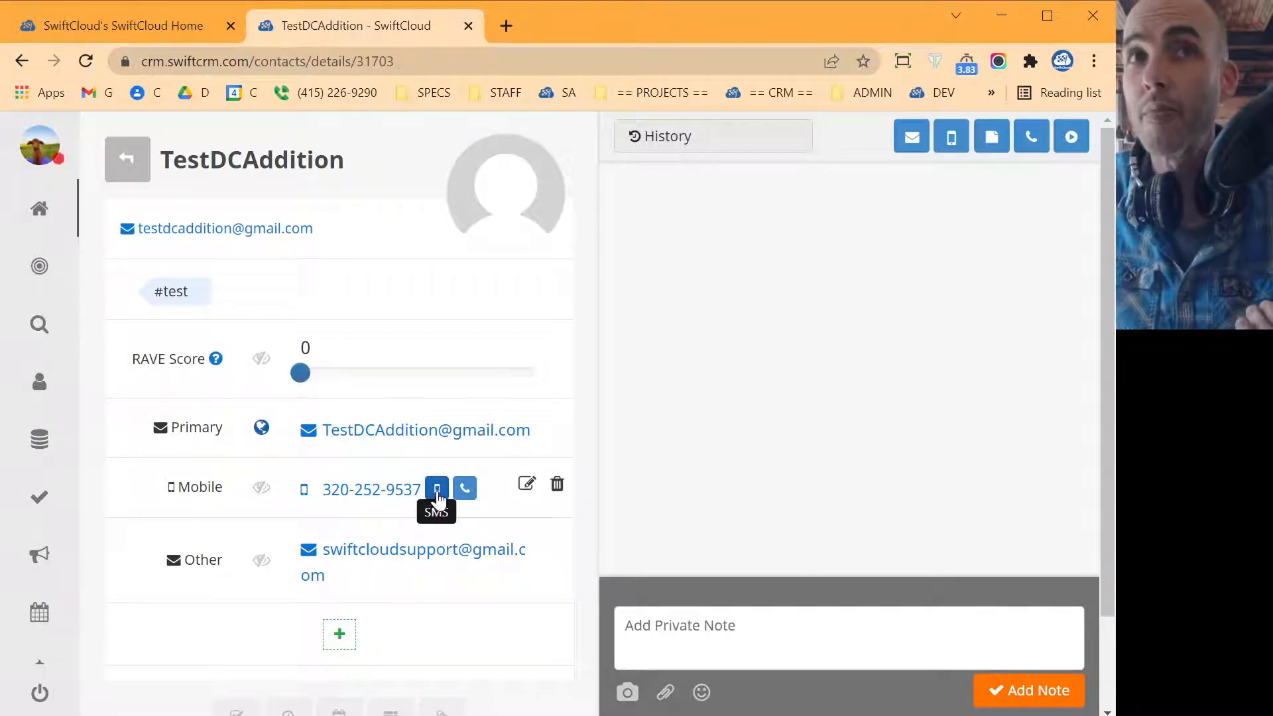
# Step: Start an SMS to the contact's mobile, then open the Drive storage file list in a new tab
pyautogui.click(437, 489)
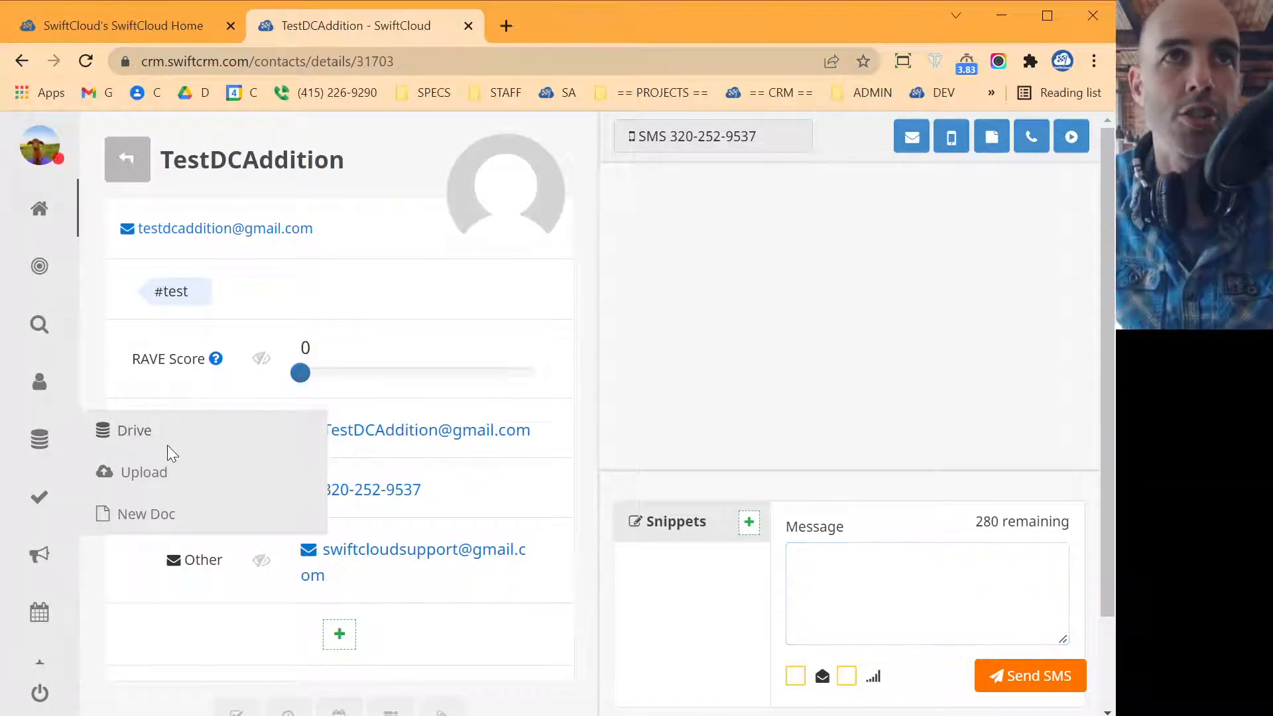
pyautogui.click(134, 430)
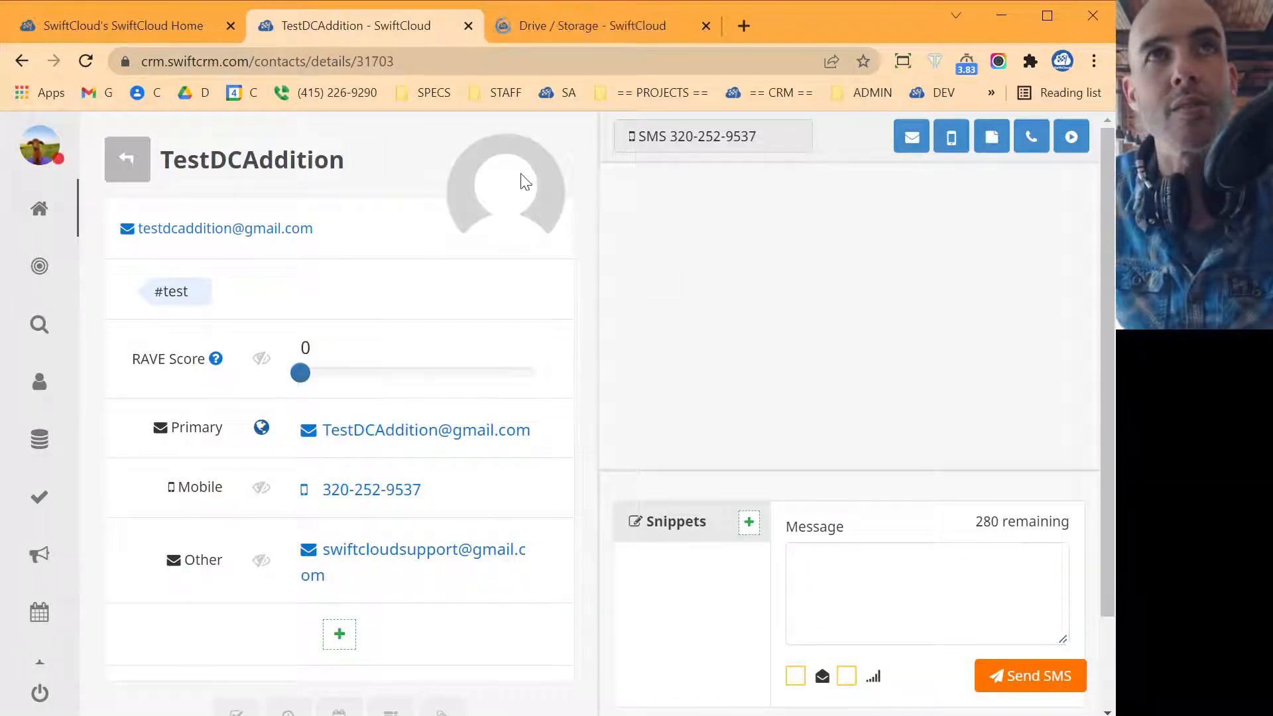
pyautogui.click(39, 439)
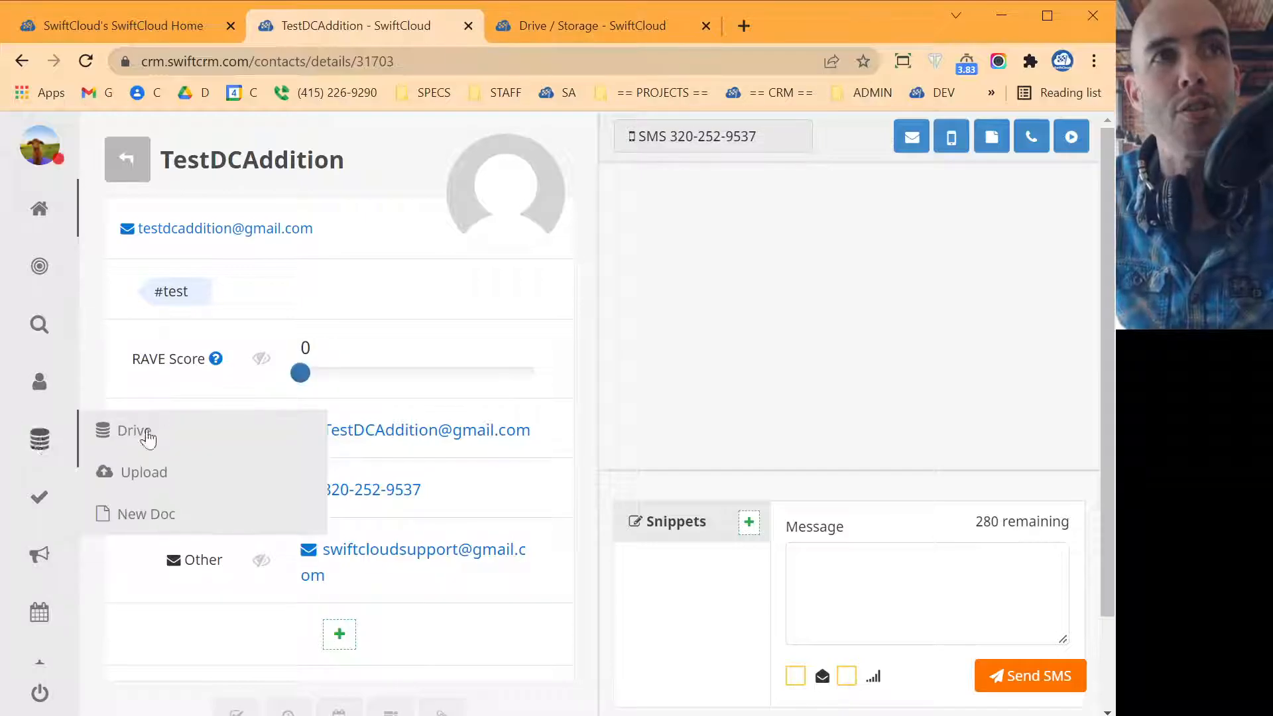
pyautogui.click(135, 430)
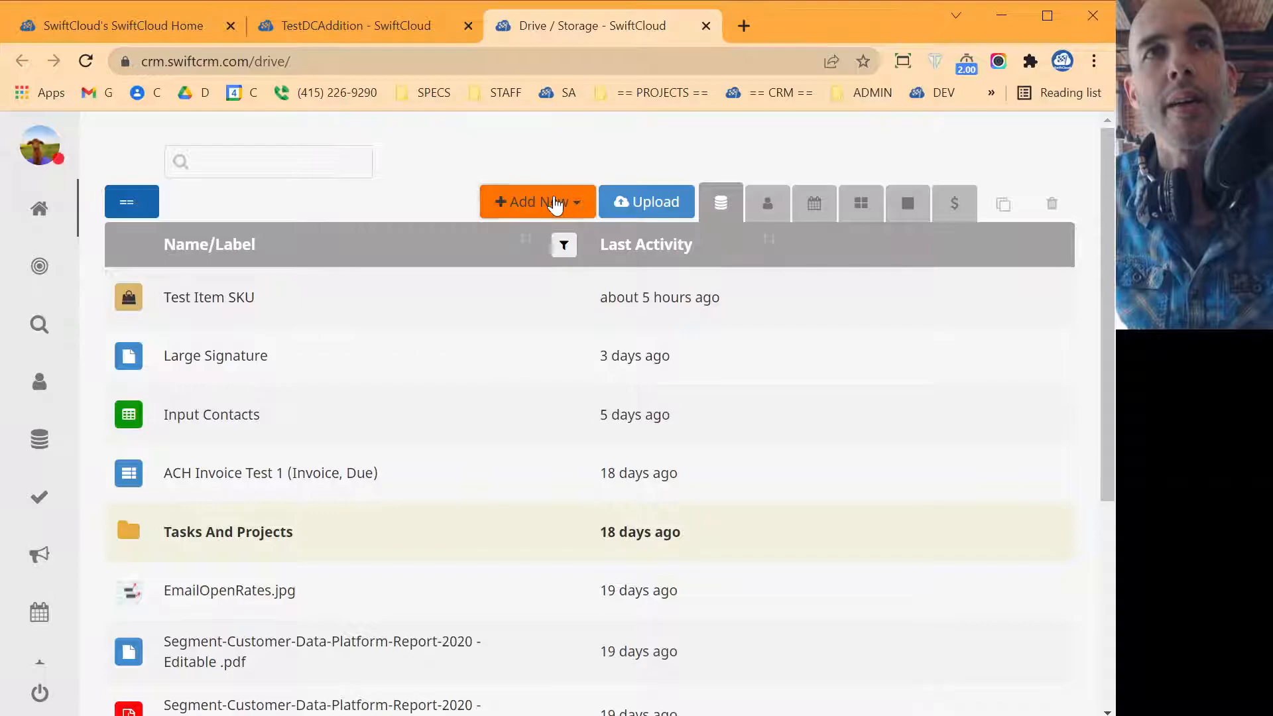
# Step: Create and save a new Drive doc named 'FAQs / Snippets'
pyautogui.click(532, 202)
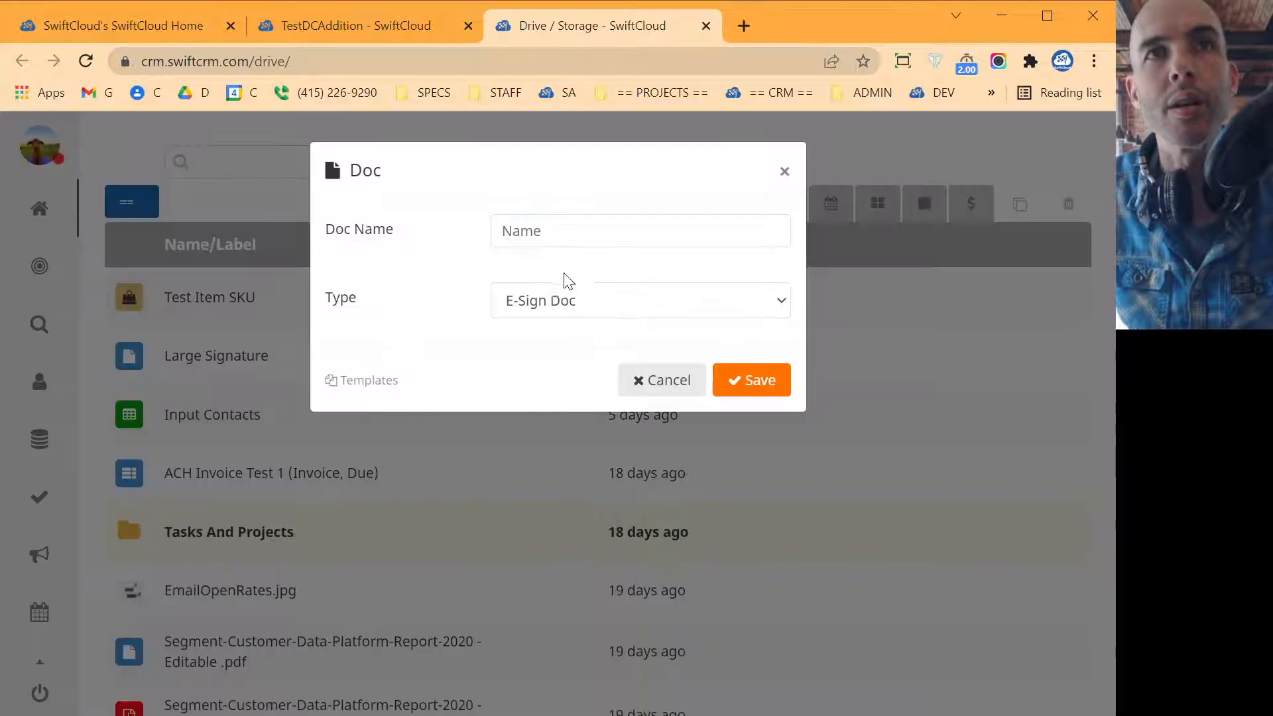
pyautogui.write('F')
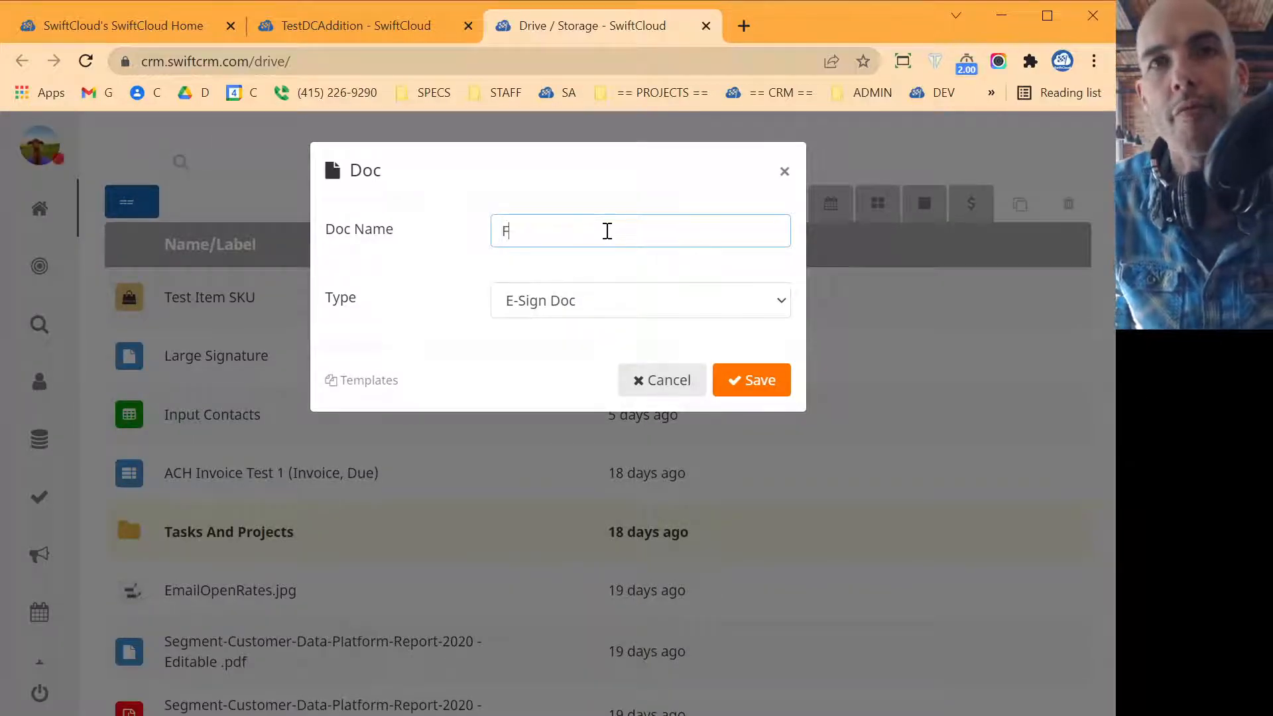
pyautogui.write('AQs / Snip')
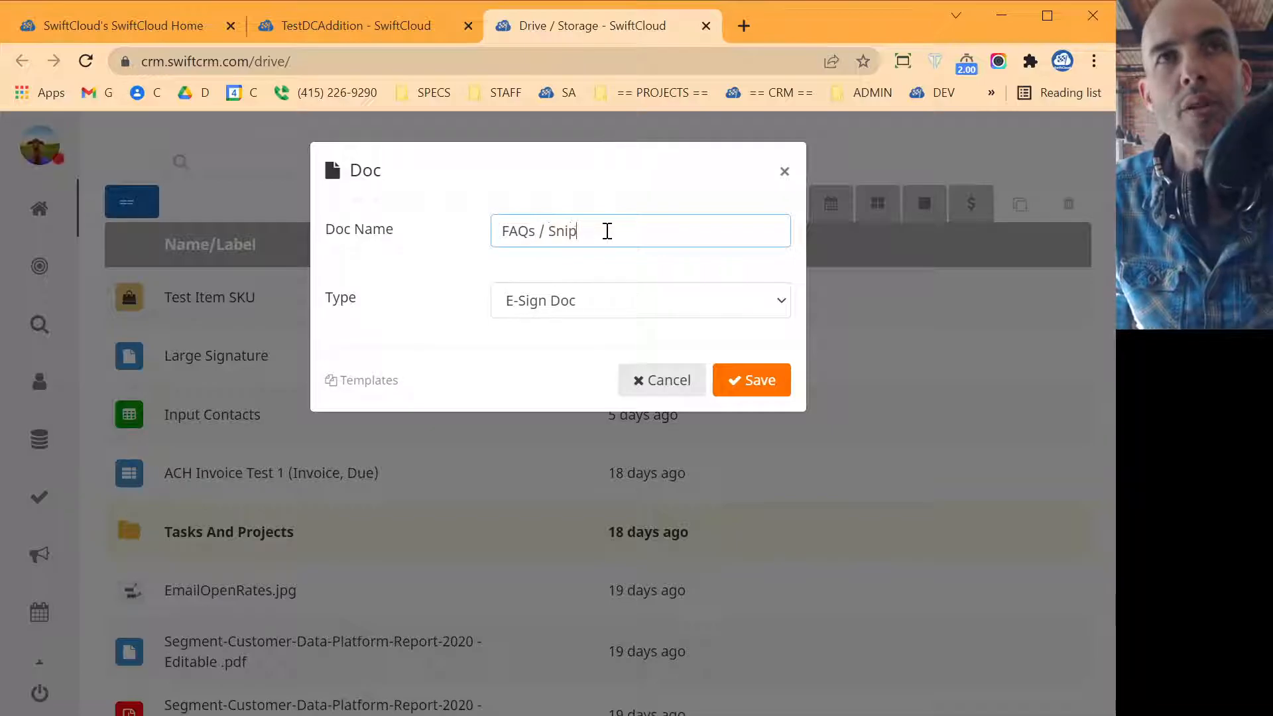
pyautogui.write('pets')
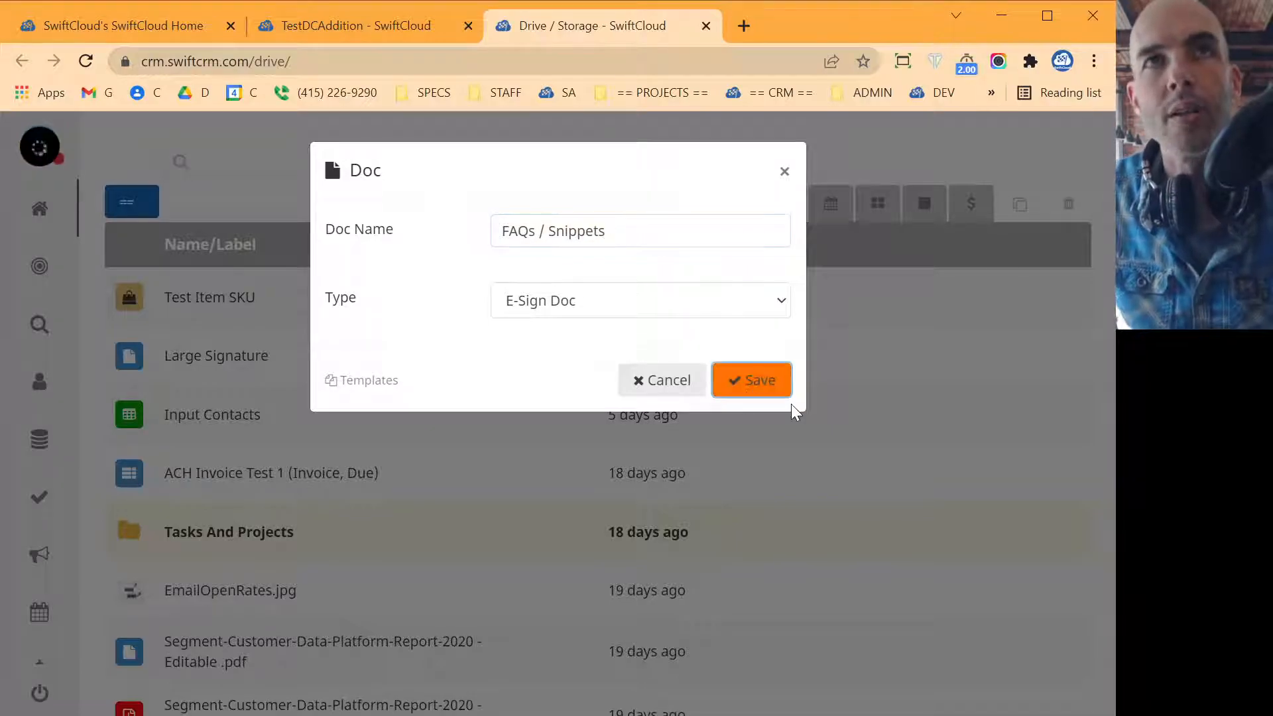
pyautogui.click(750, 381)
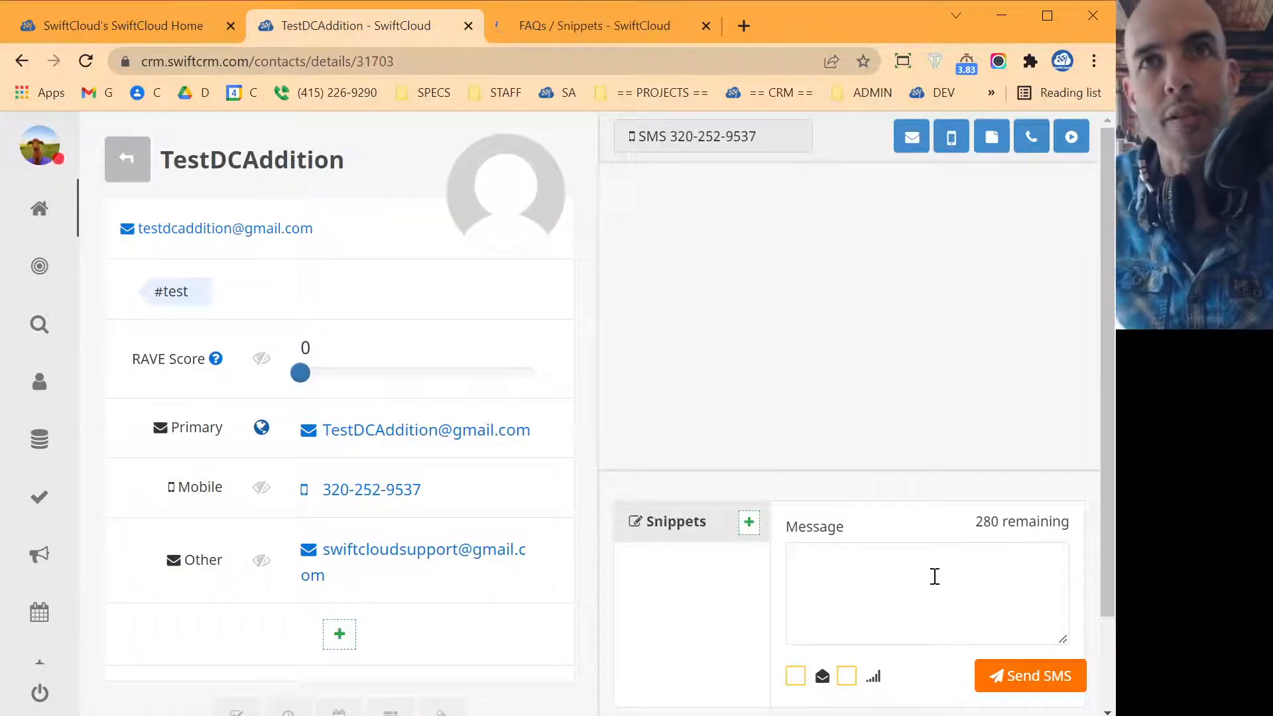
pyautogui.write('Hi')
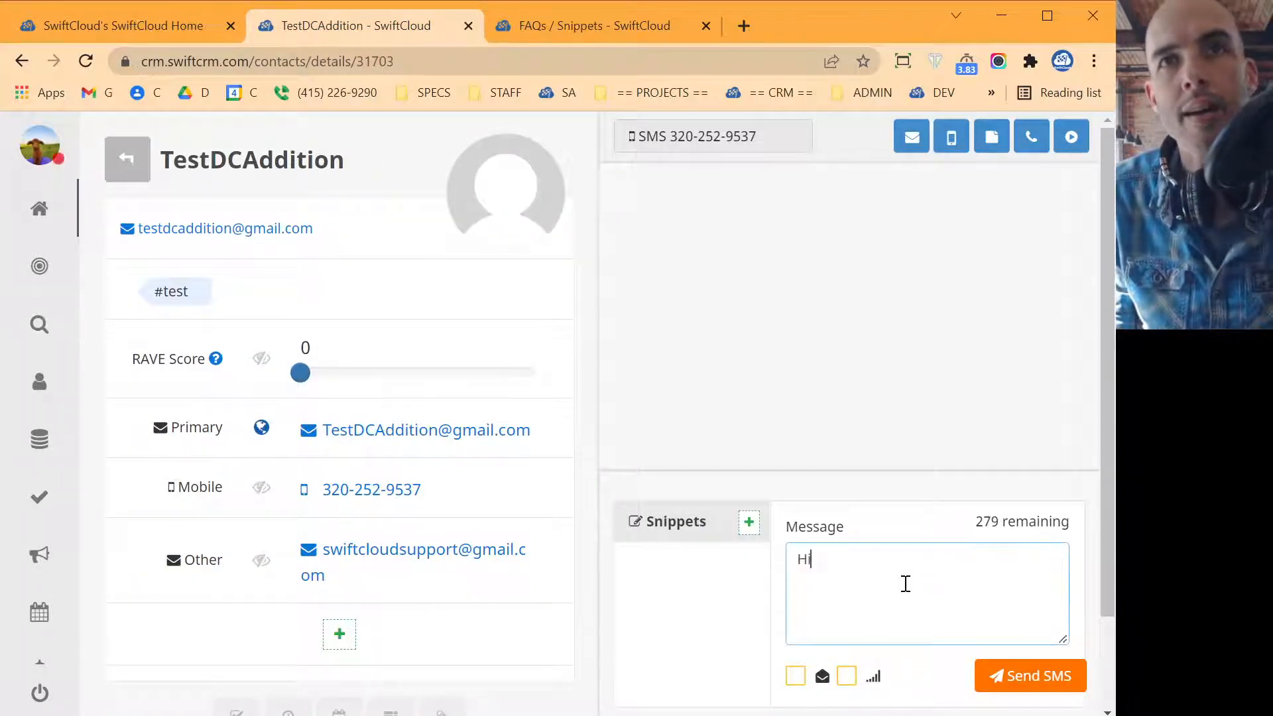
pyautogui.write('there!')
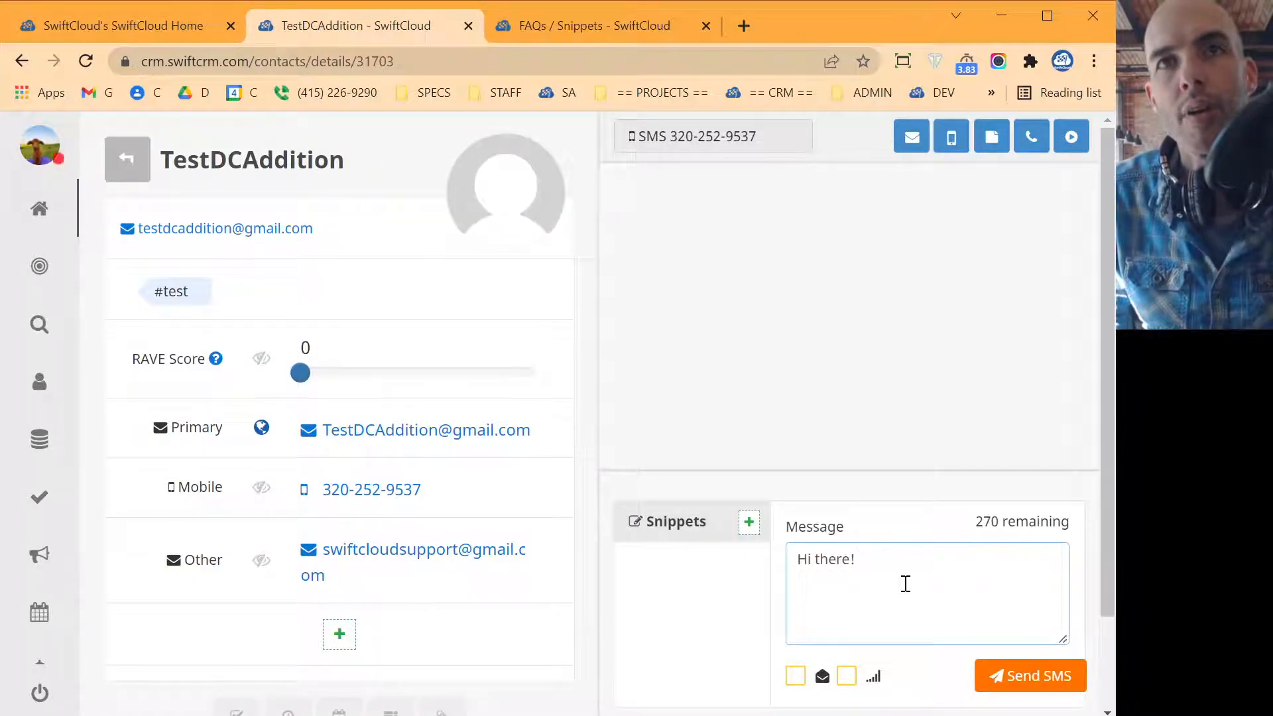
pyautogui.write('I have the')
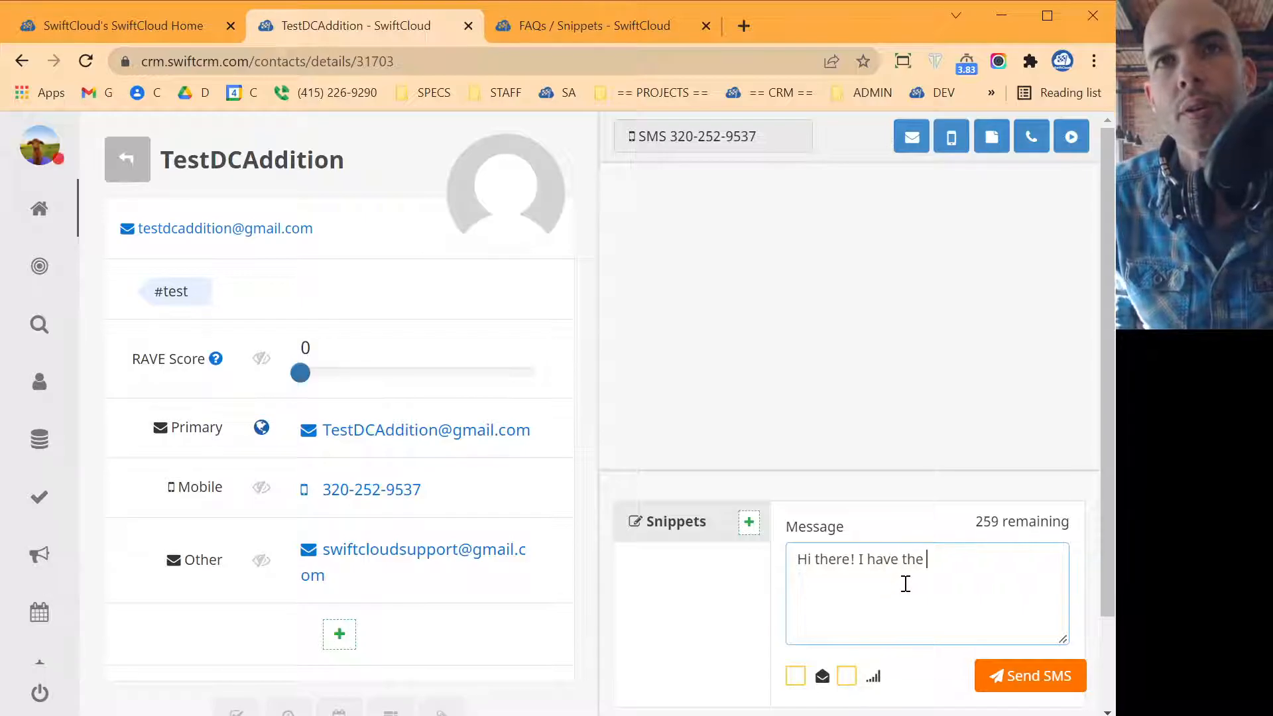
pyautogui.press('Backspace')
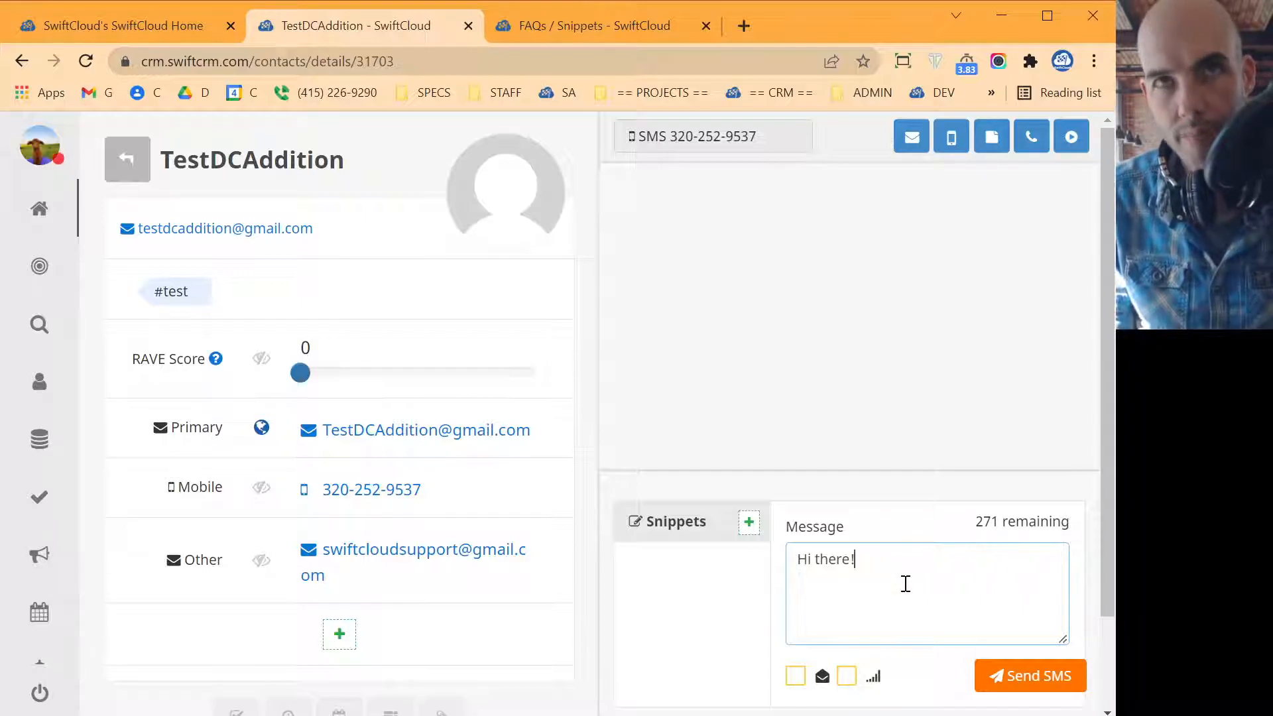
pyautogui.write('Your email bounced - can')
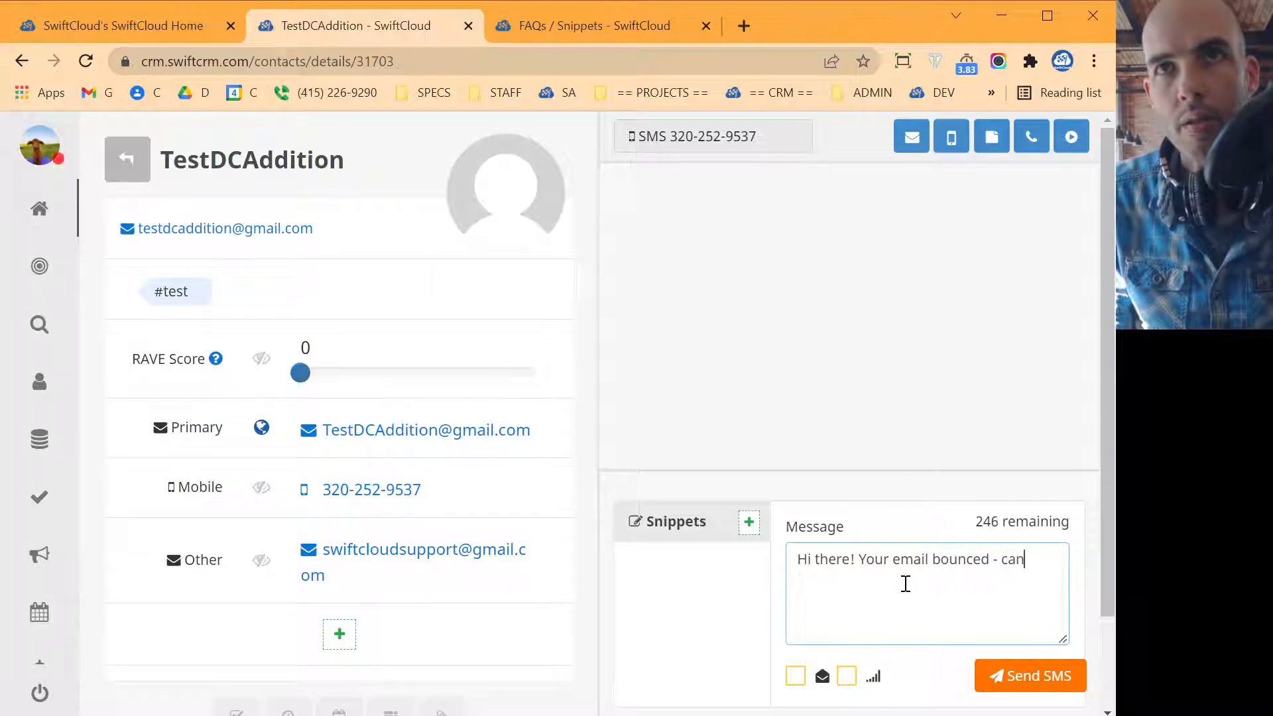
pyautogui.write('you LMK the best email')
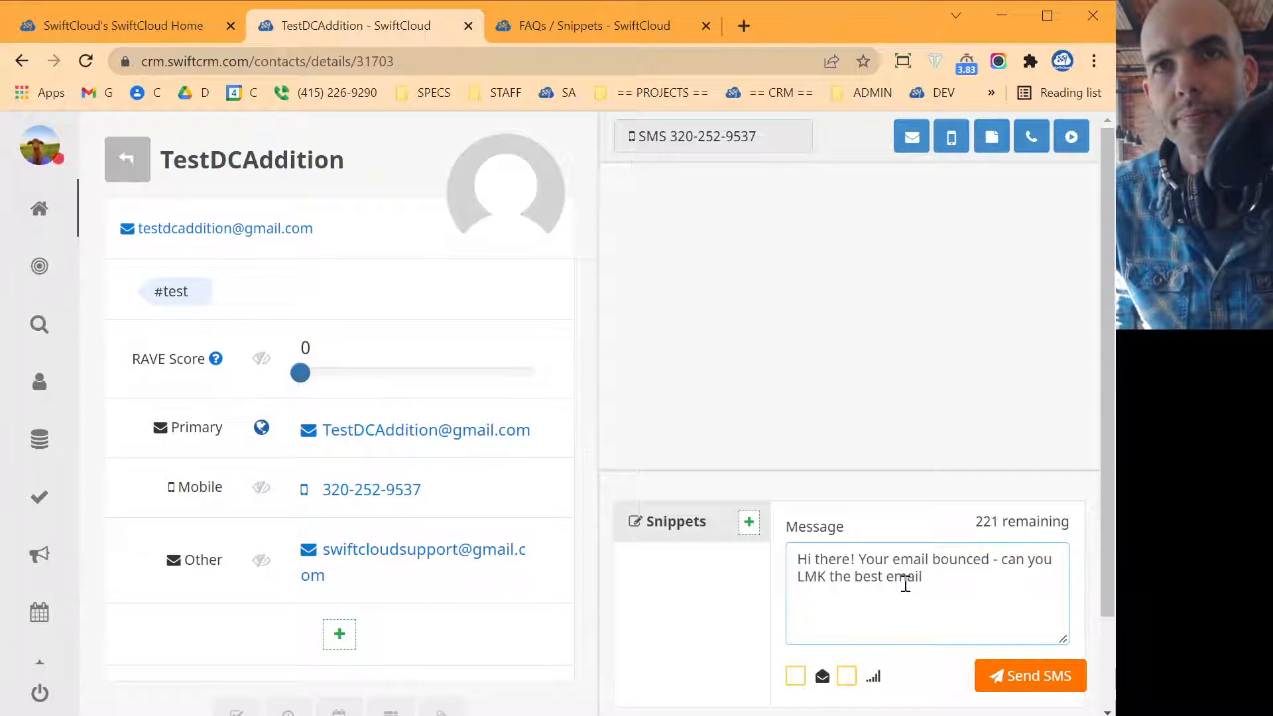
pyautogui.write('?')
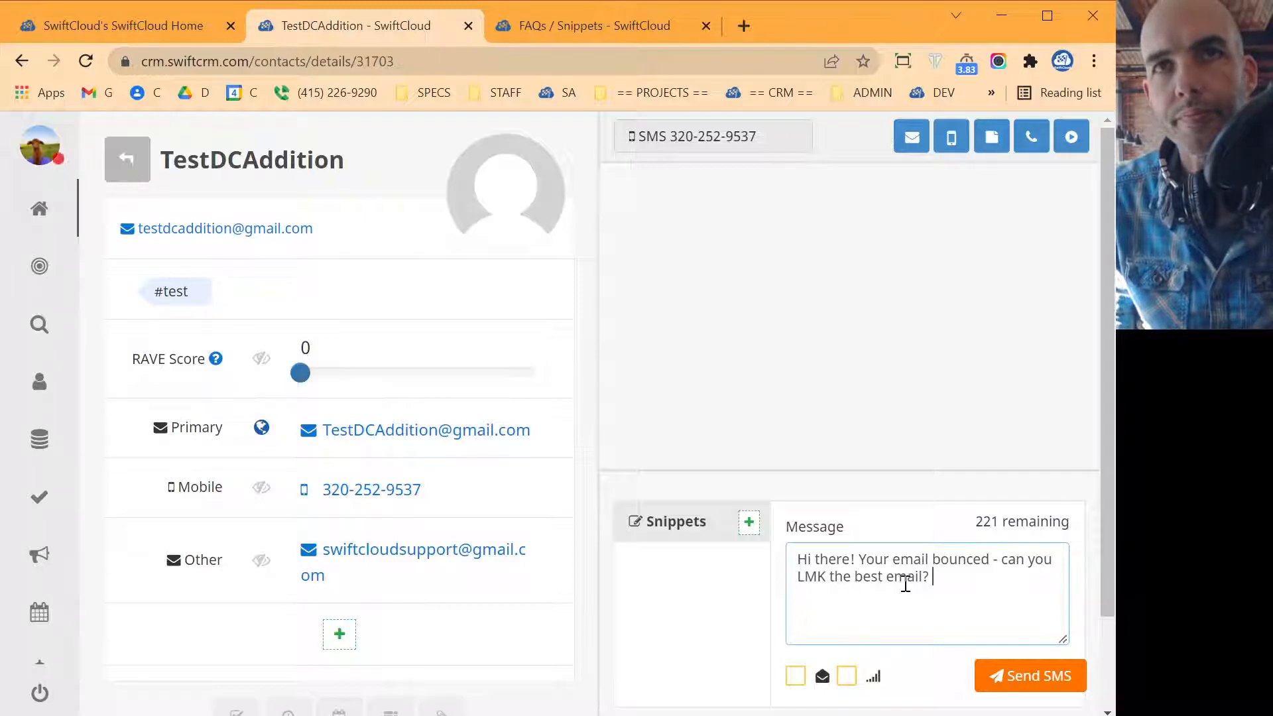
pyautogui.write('Thanks - Roger')
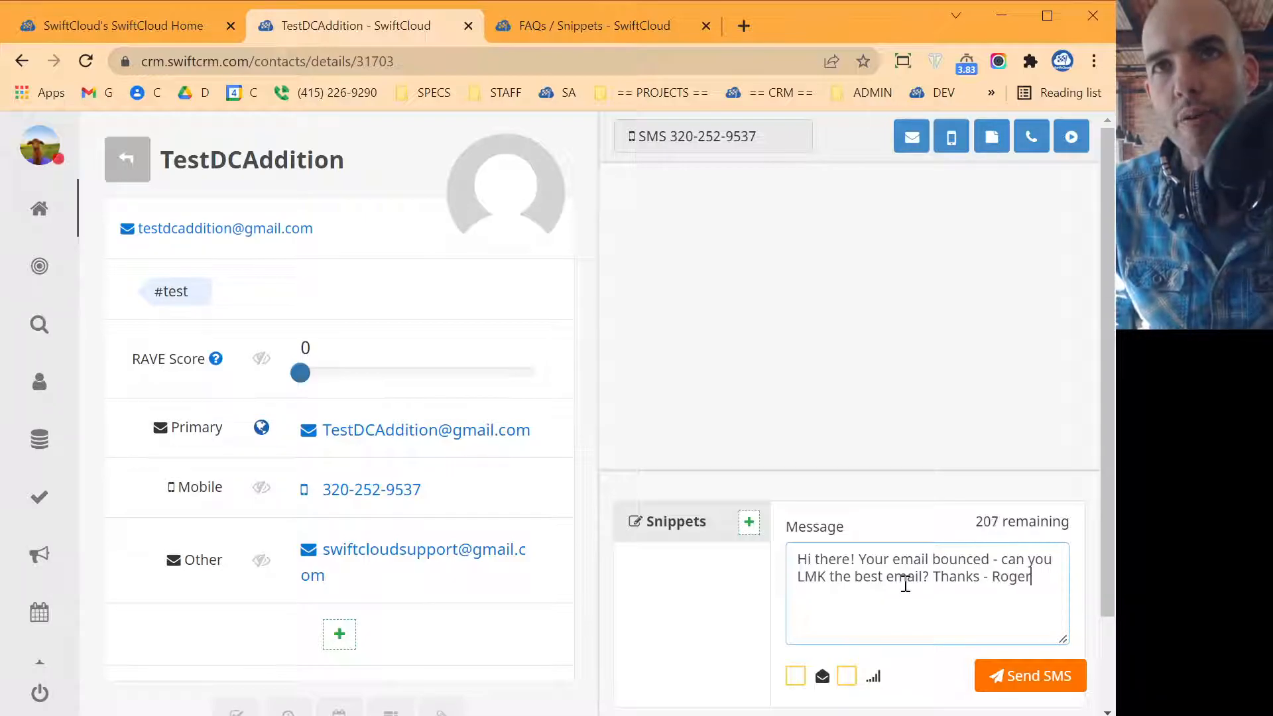
pyautogui.write('@')
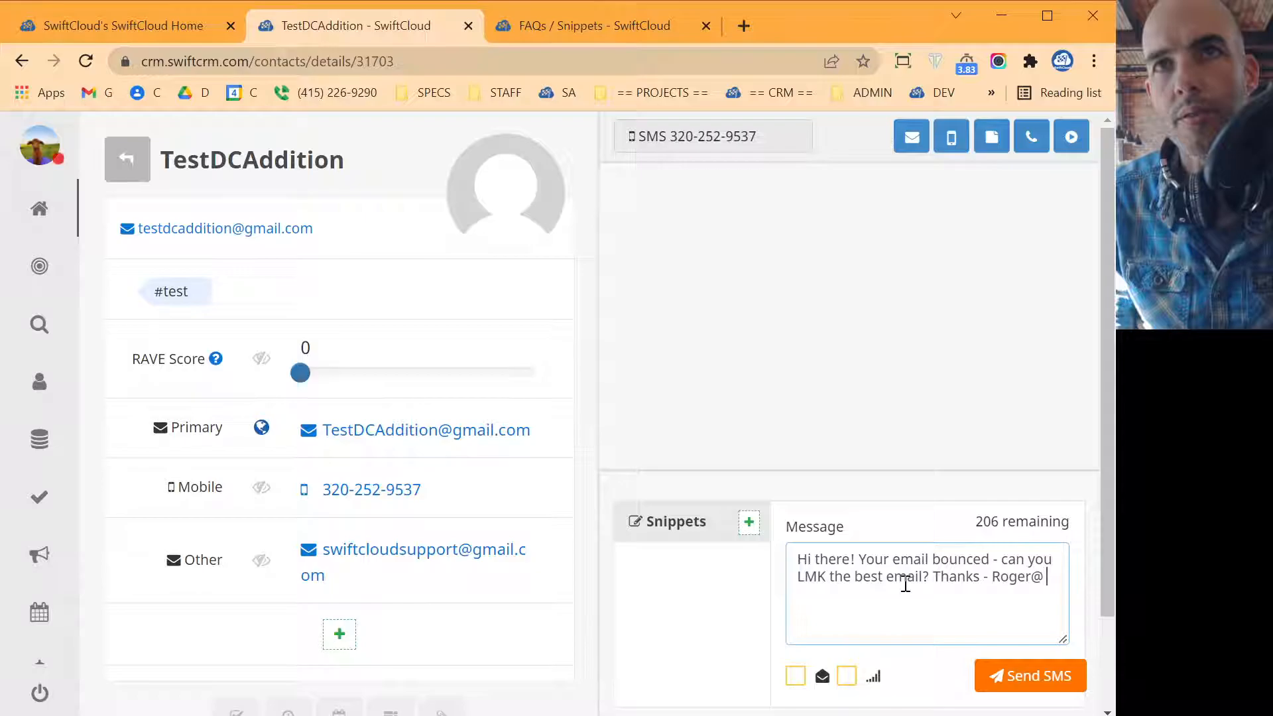
pyautogui.write('SwiftCRM')
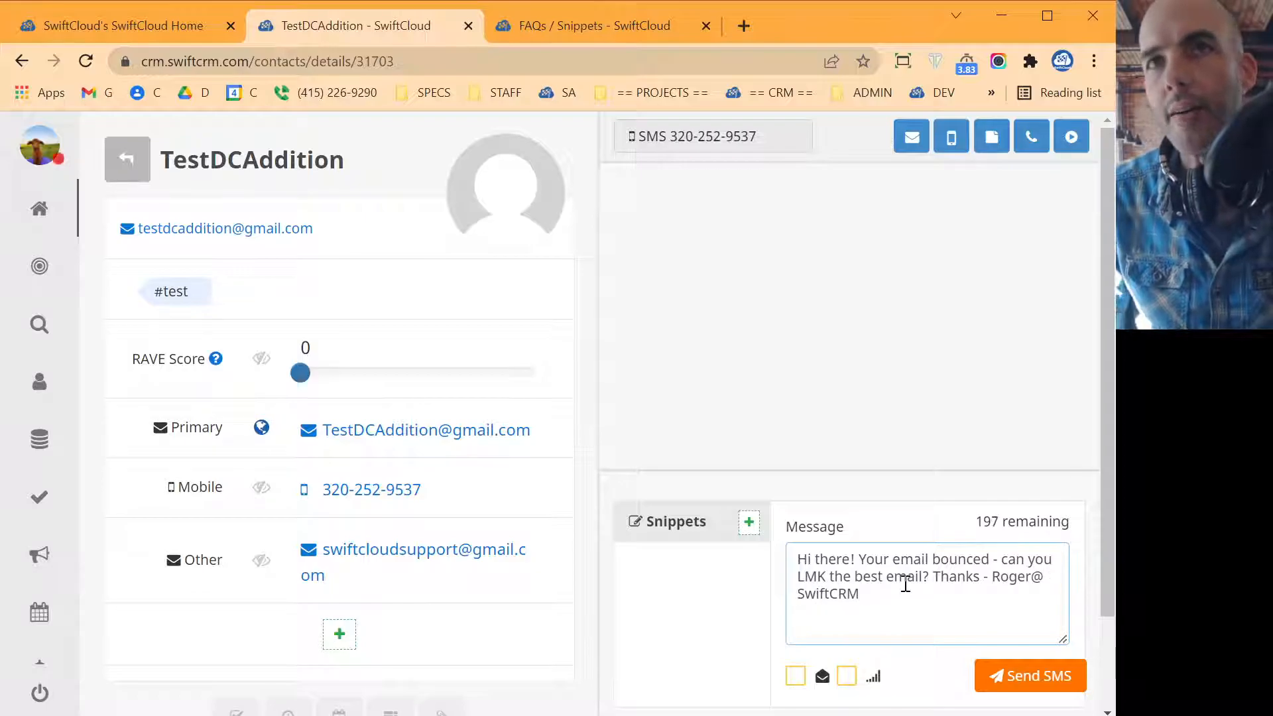
# Step: Add the contact name TestDCAddition to the greeting, then go to the FAQs / Snippets doc
pyautogui.click(925, 592)
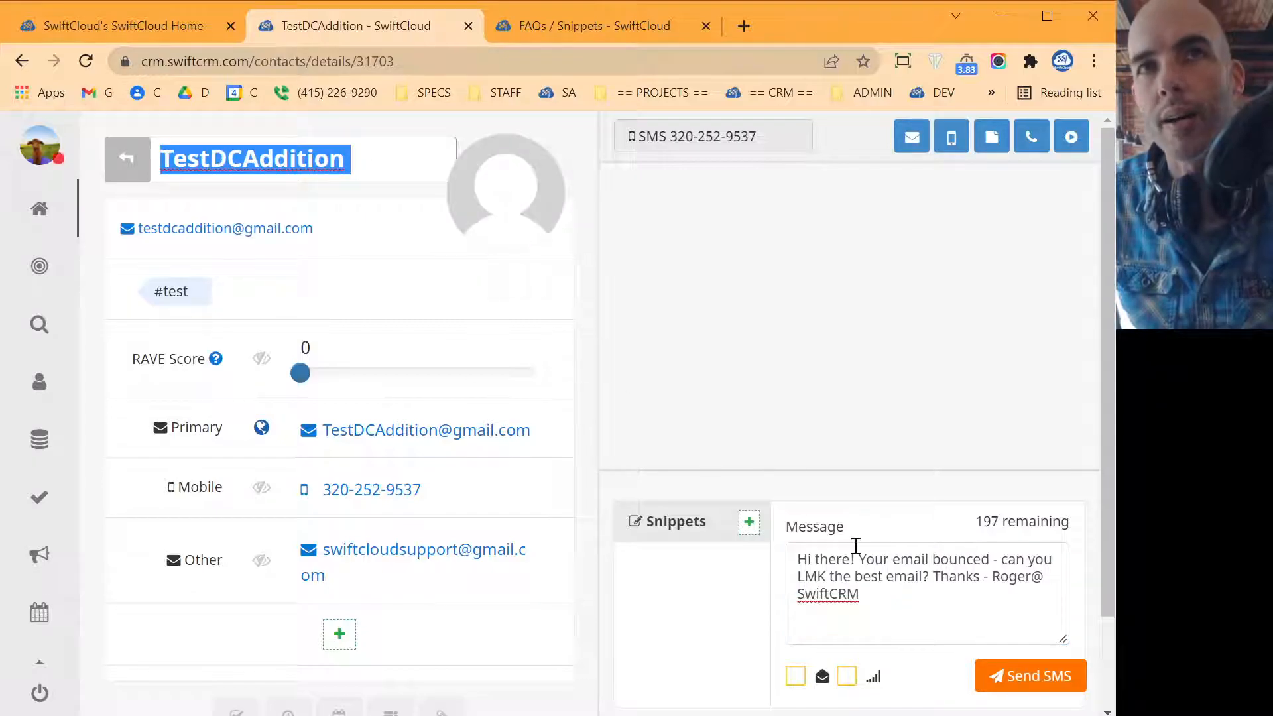
pyautogui.write('TestDCAddition')
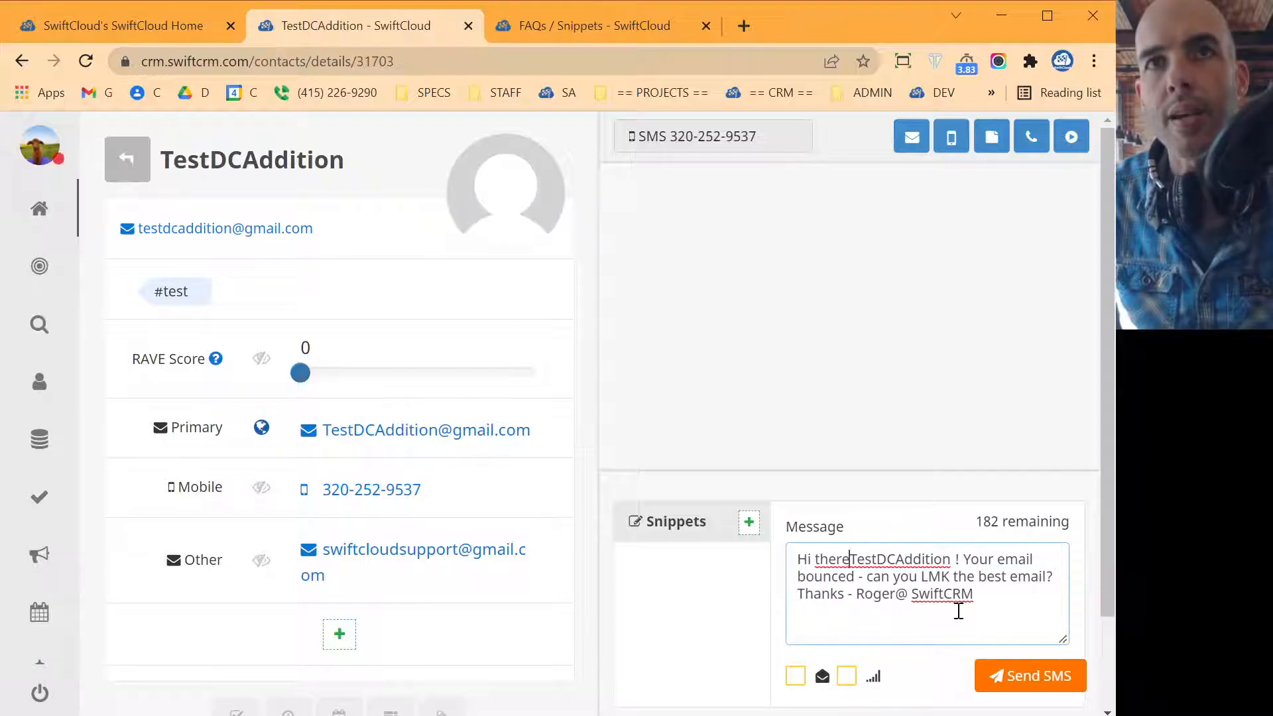
pyautogui.click(596, 25)
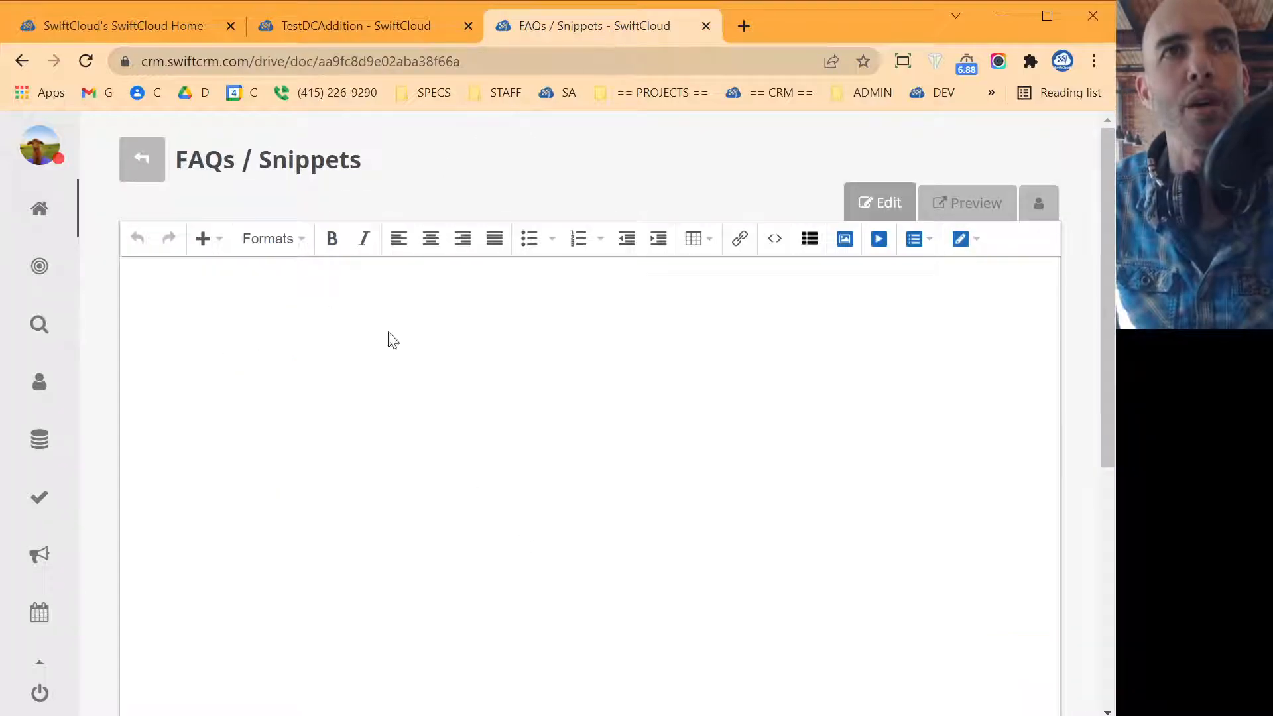
# Step: Show the insertable page elements menu over the blank FAQs / Snippets document
pyautogui.scroll(-3)
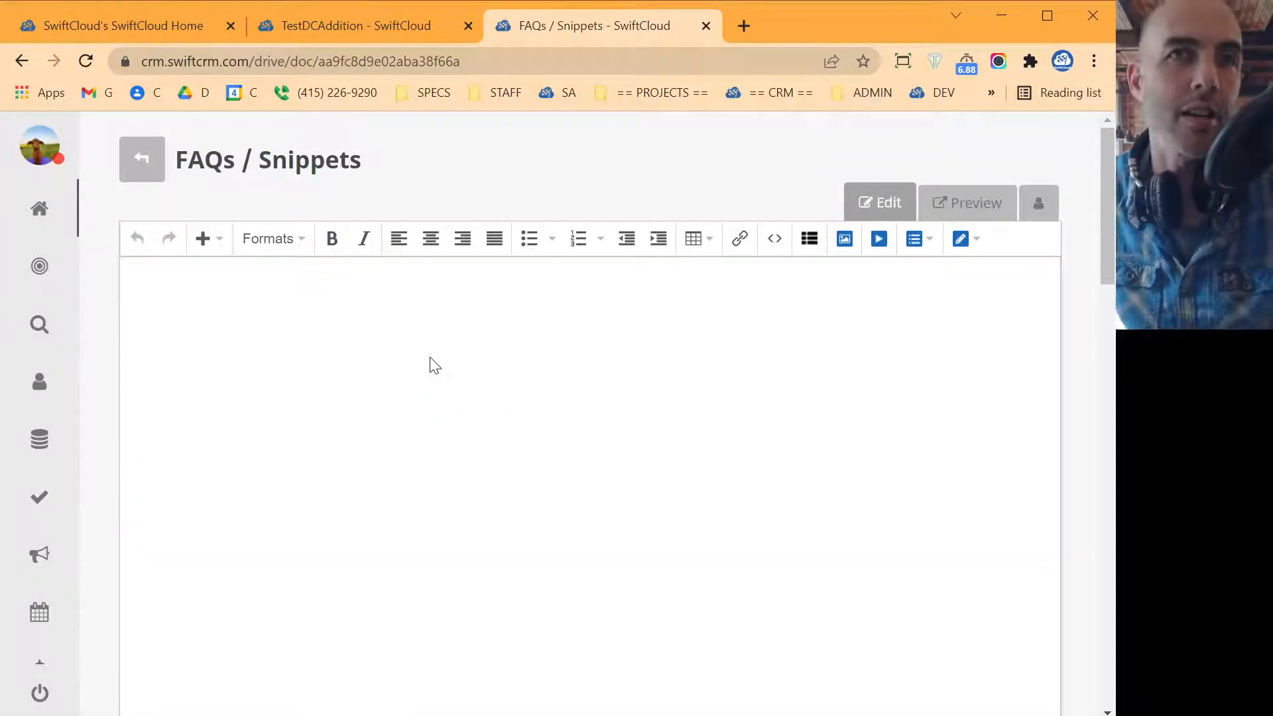
pyautogui.scroll(-3)
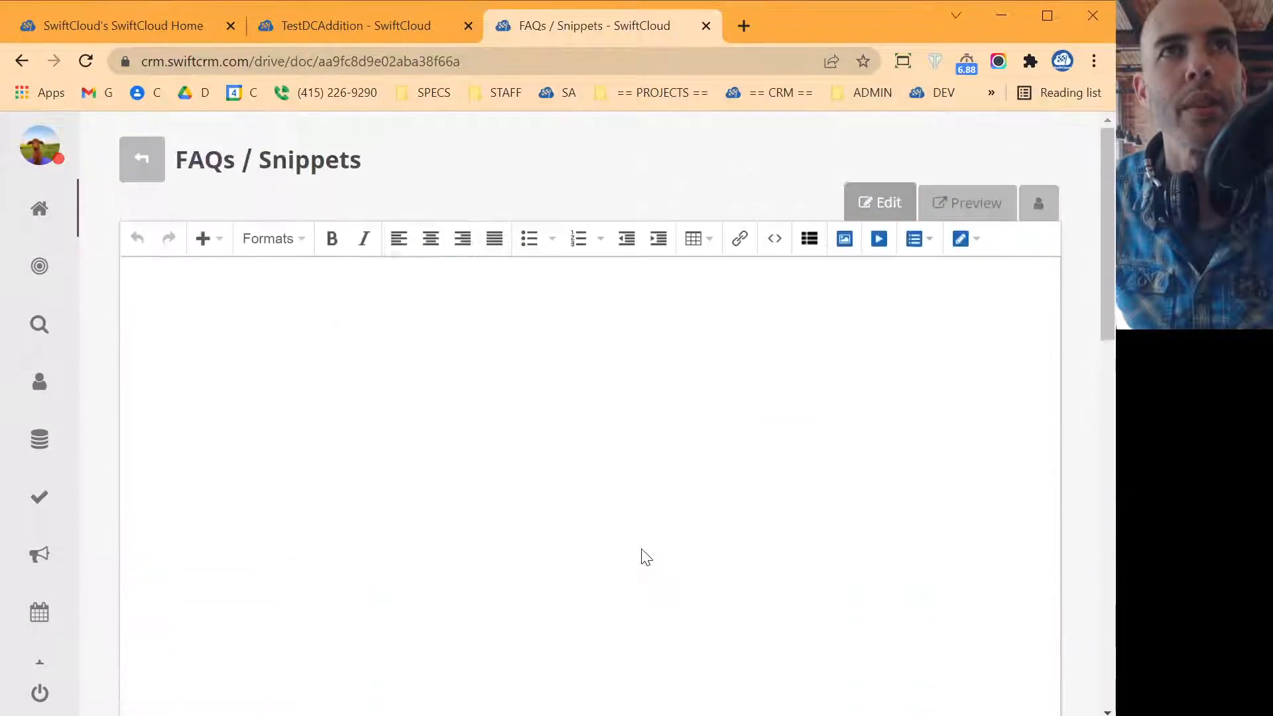
pyautogui.click(959, 237)
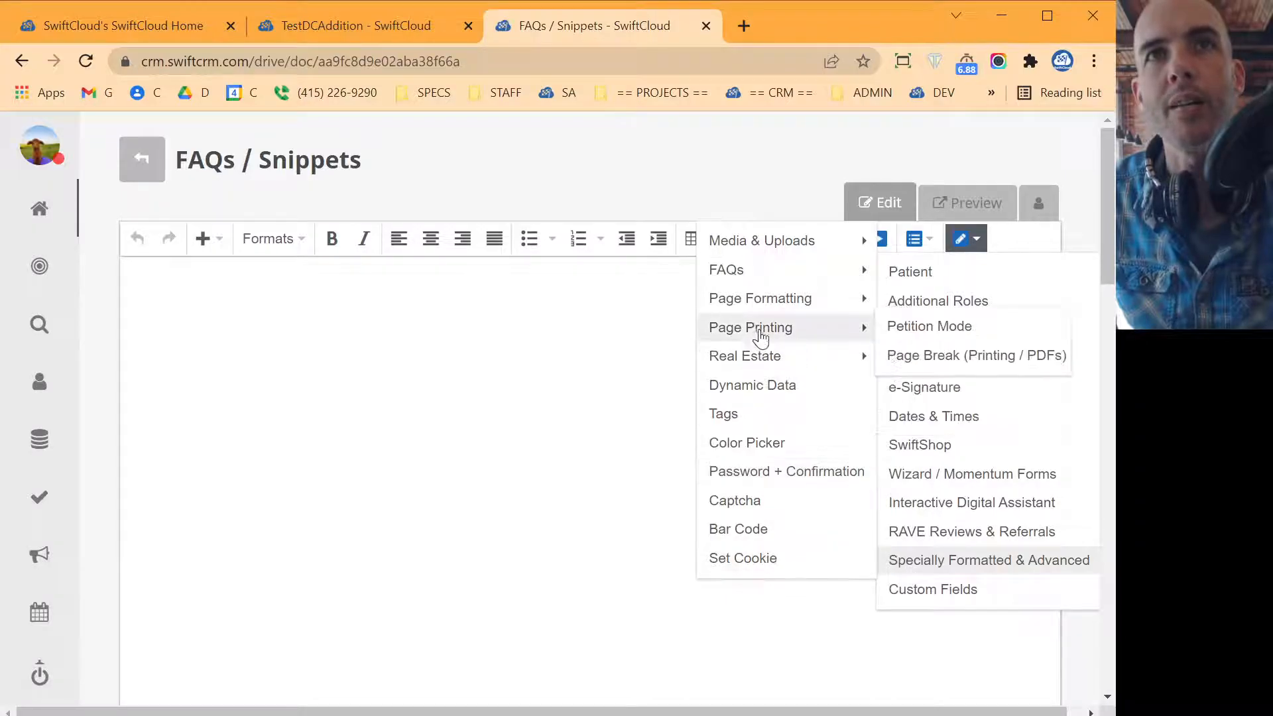
# Step: Add an FAQs Container with the question 'Email Bounced'
pyautogui.click(726, 269)
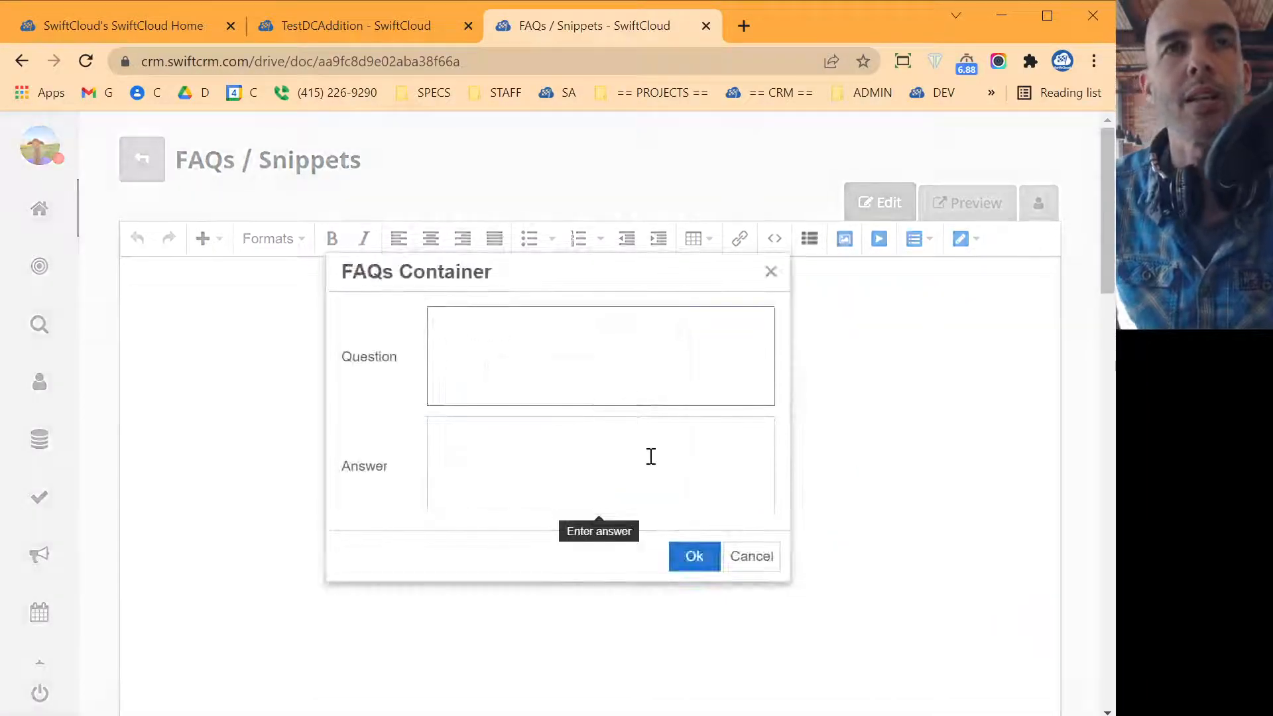
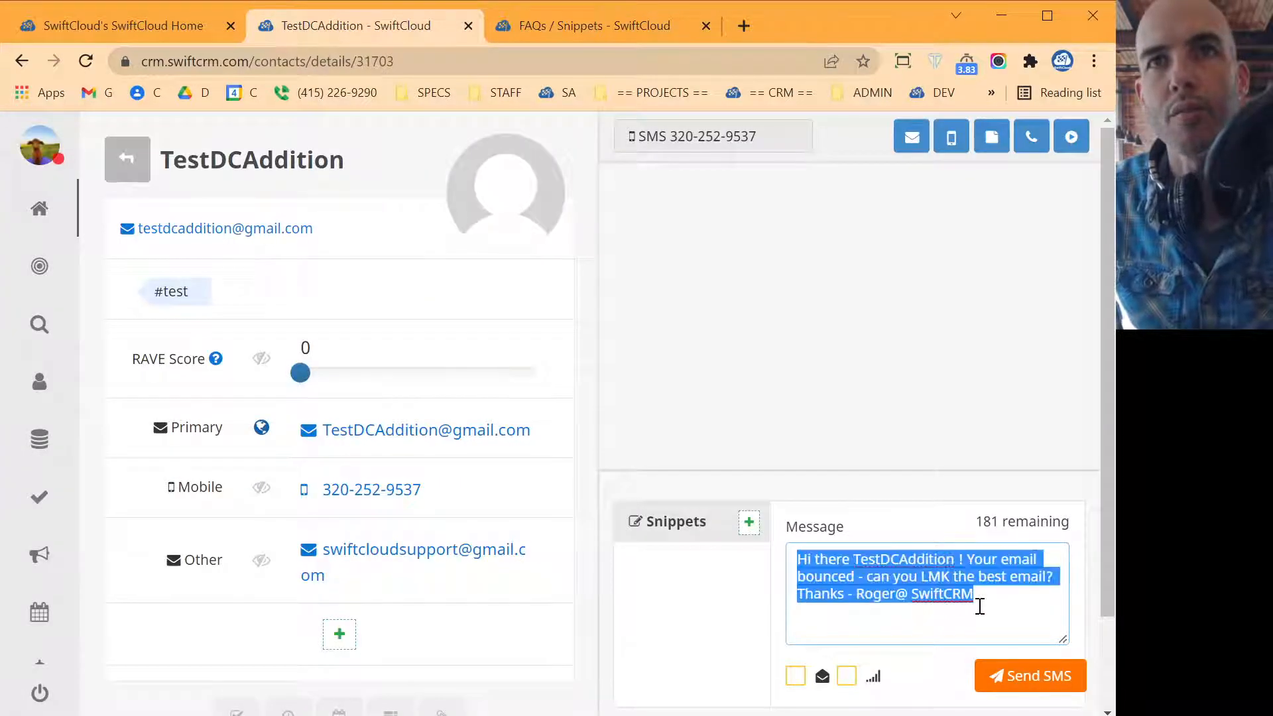
# Step: Paste the SMS draft as the answer with XXXXXXXXX as the name filler and confirm the FAQ
pyautogui.click(593, 26)
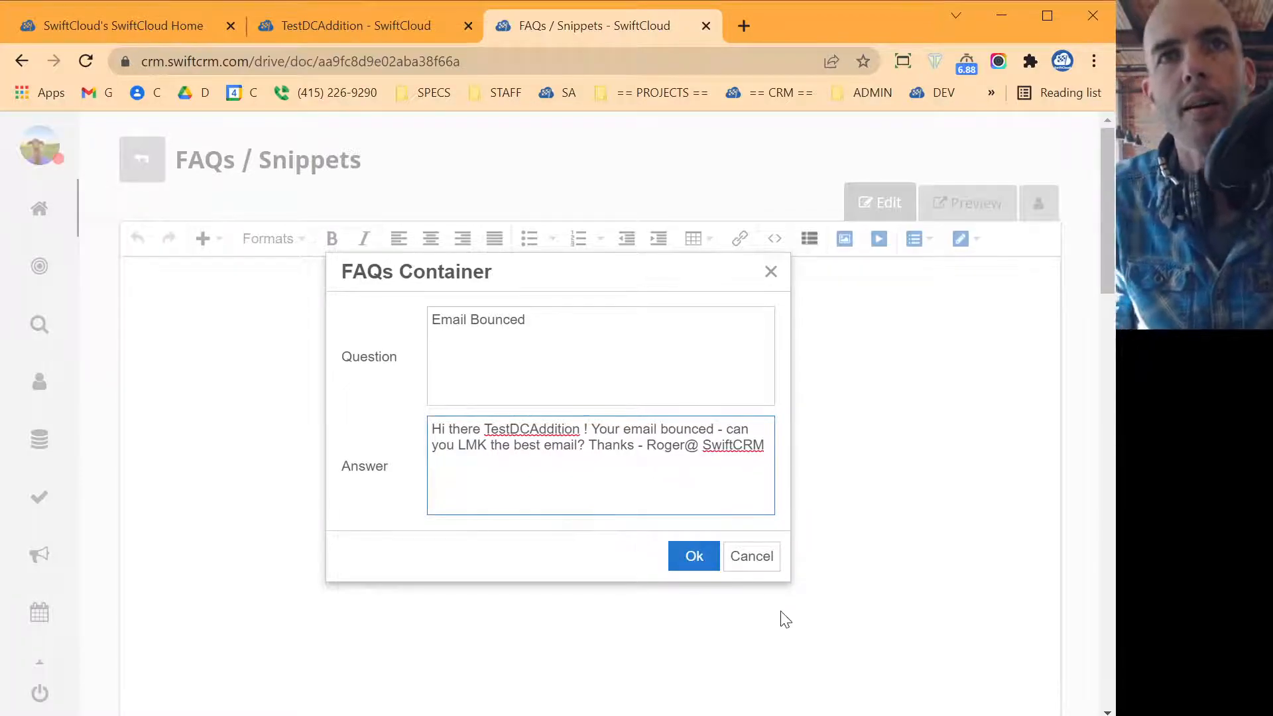
pyautogui.write('.com')
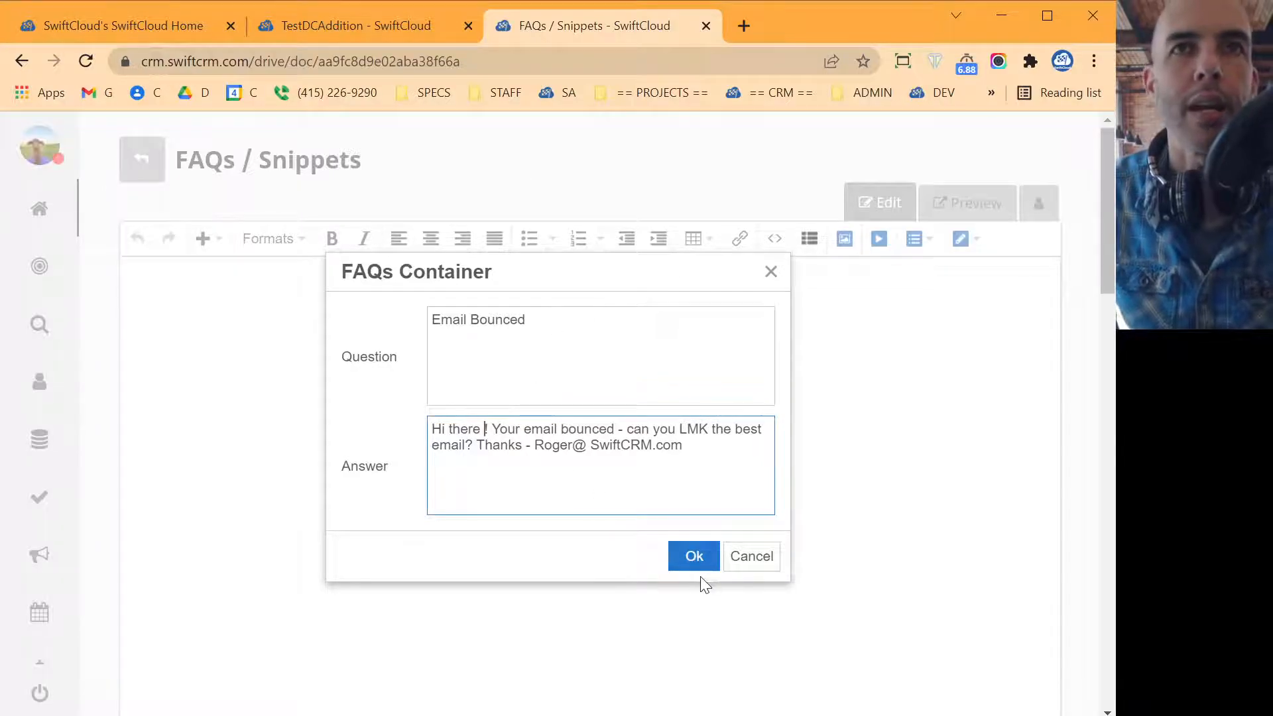
pyautogui.write('XXXXXXXXX')
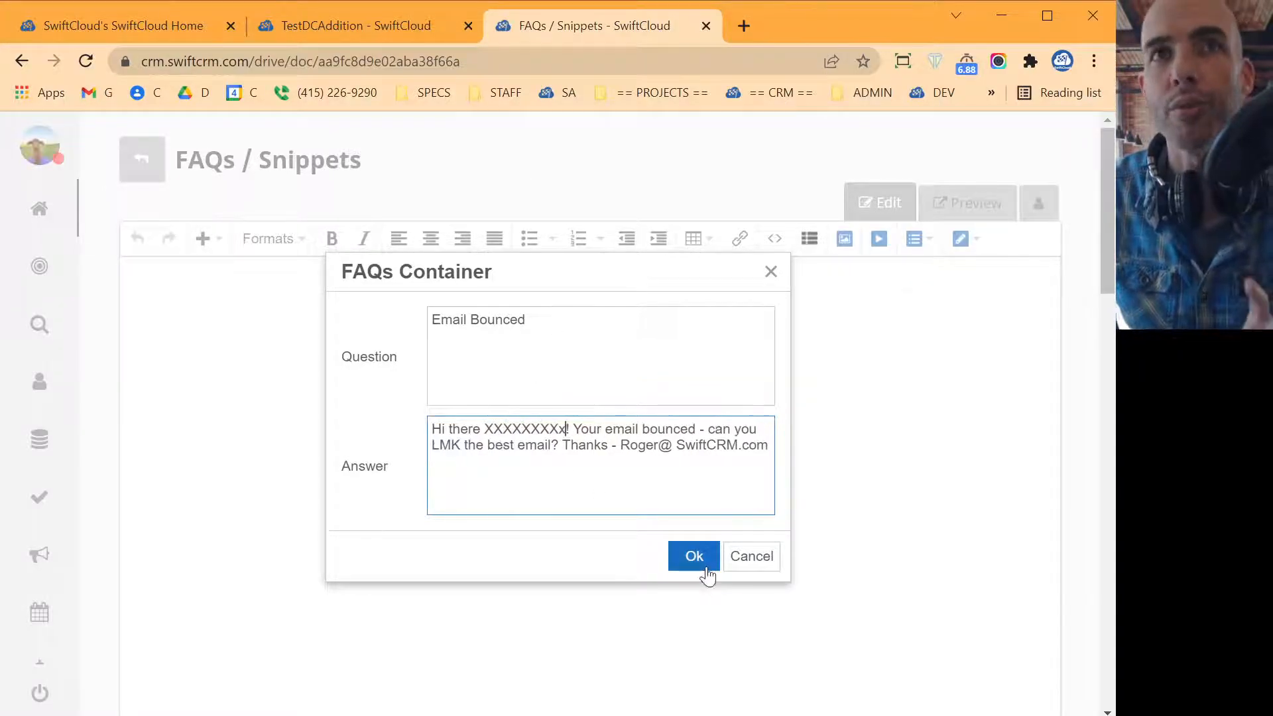
pyautogui.click(692, 555)
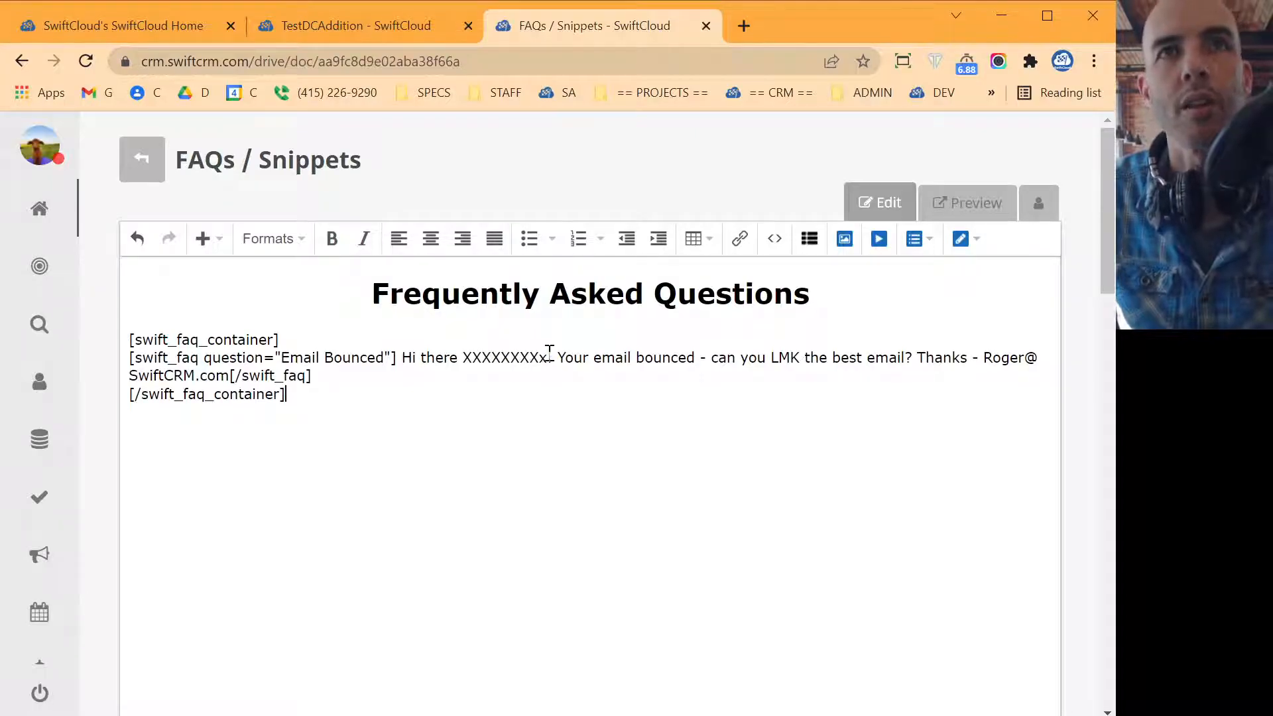
# Step: Replace the XXXXXXXXX filler with the Name_Both contact field
pyautogui.press('Backspace')
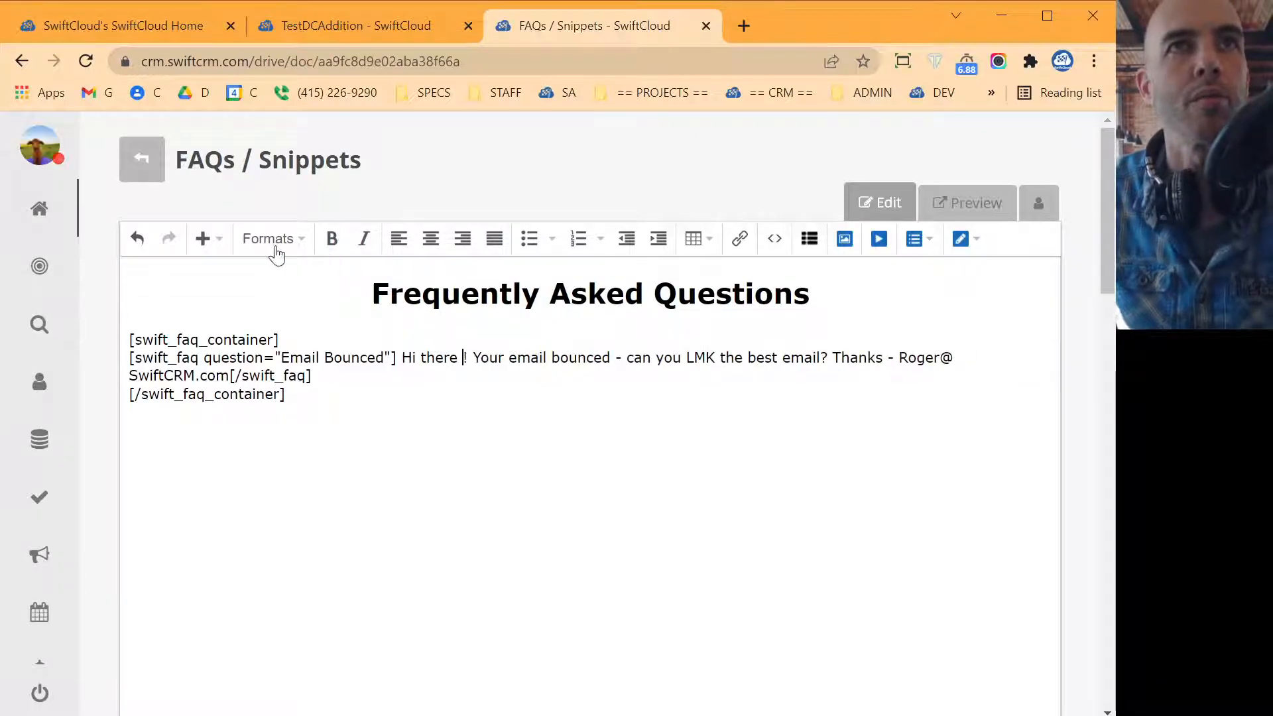
pyautogui.click(961, 237)
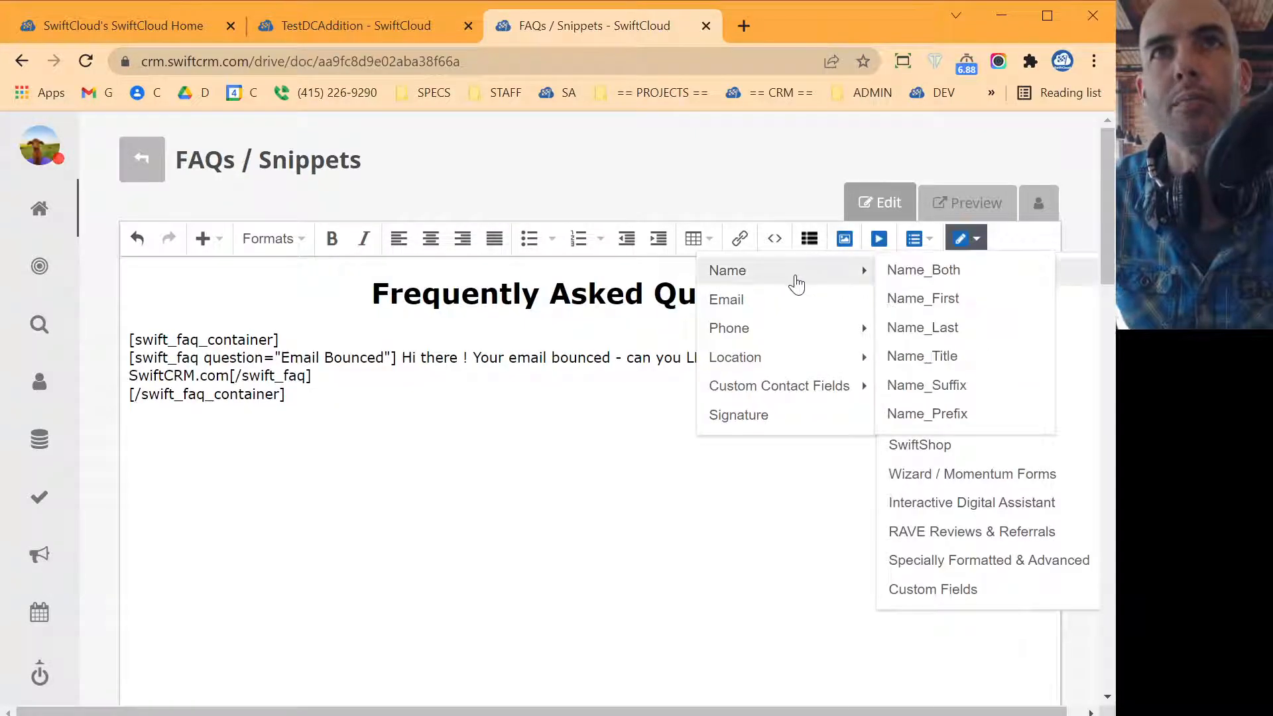
pyautogui.click(923, 269)
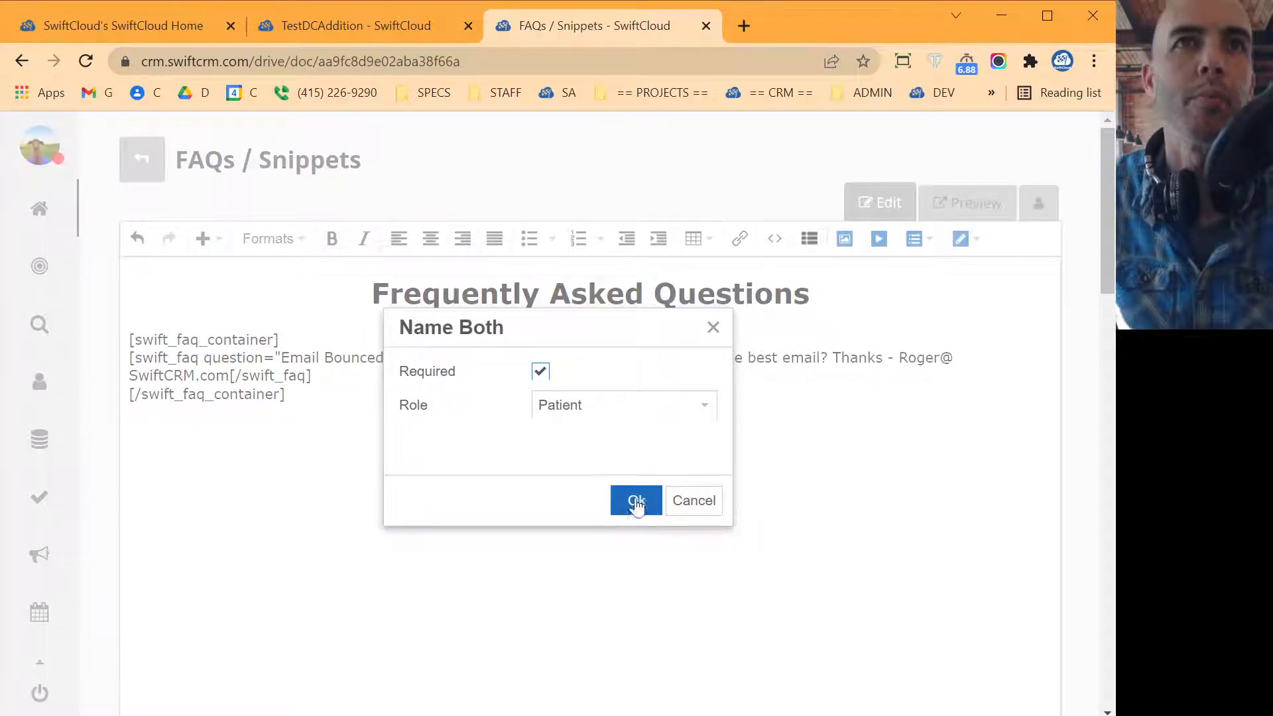
pyautogui.click(635, 501)
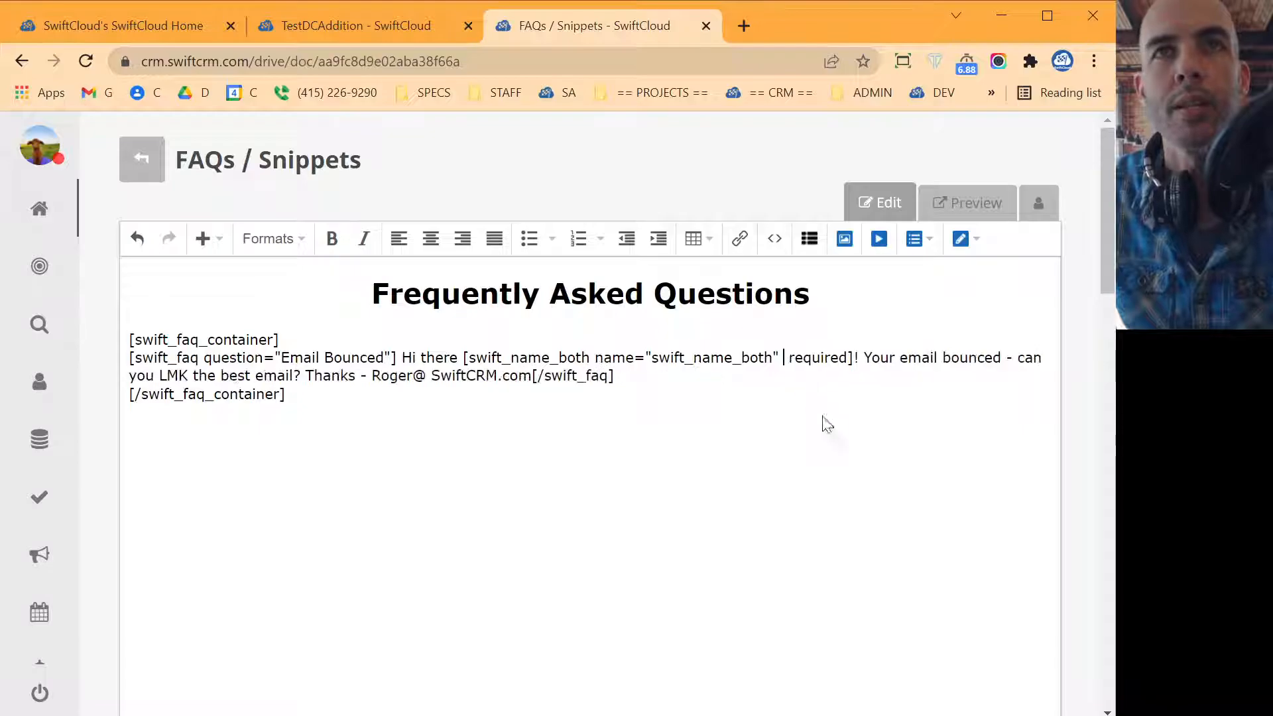
# Step: Remove the inserted Name_Both shortcode again, leaving the greeting without a name
pyautogui.doubleClick(812, 357)
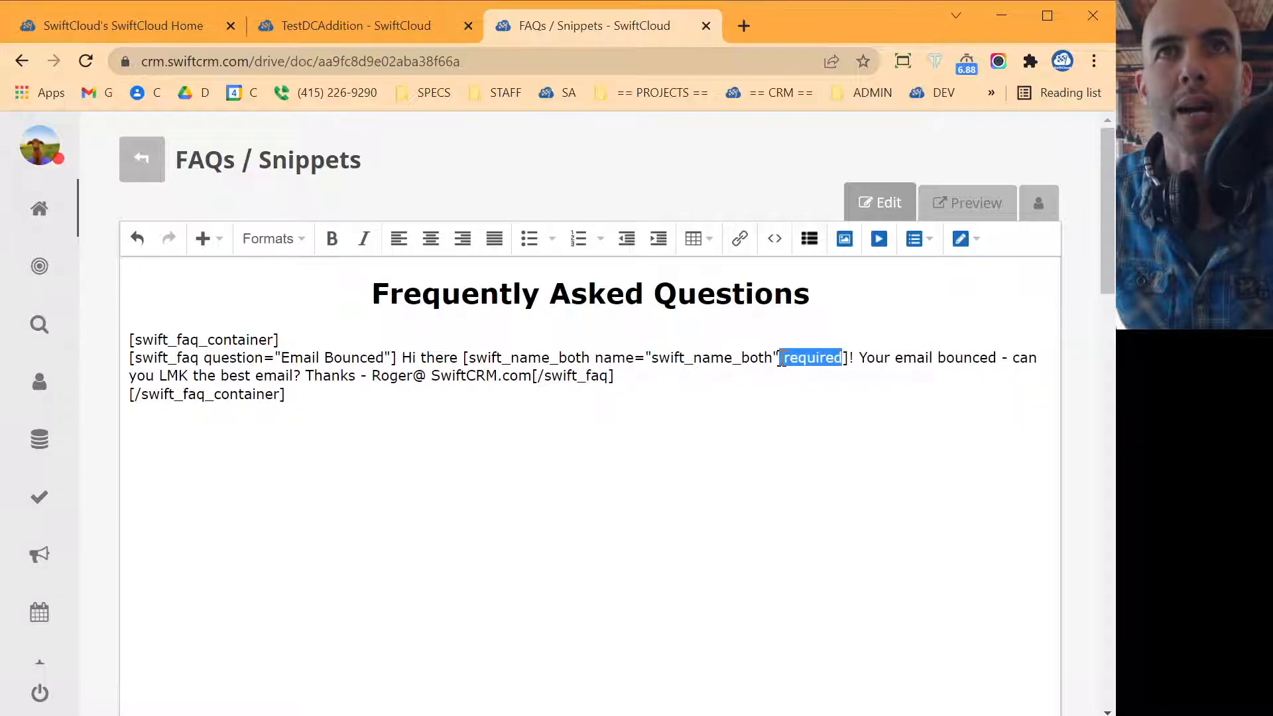
pyautogui.press('Delete')
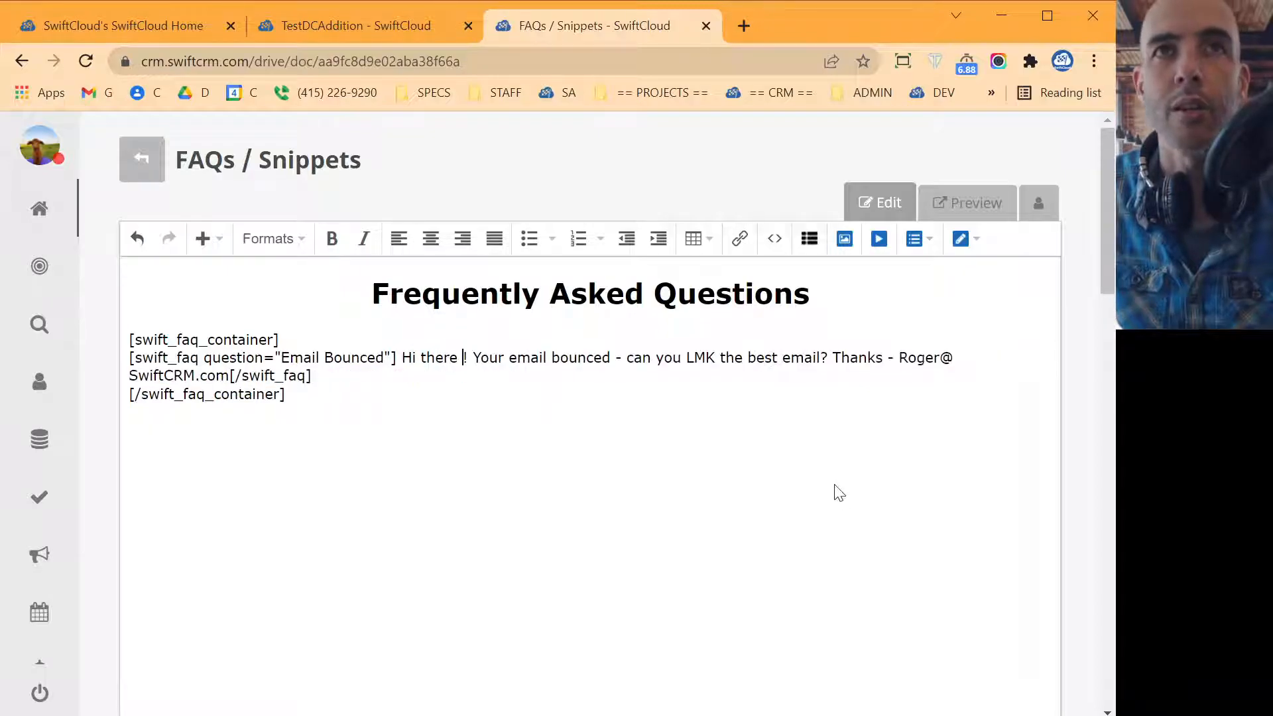
pyautogui.click(960, 237)
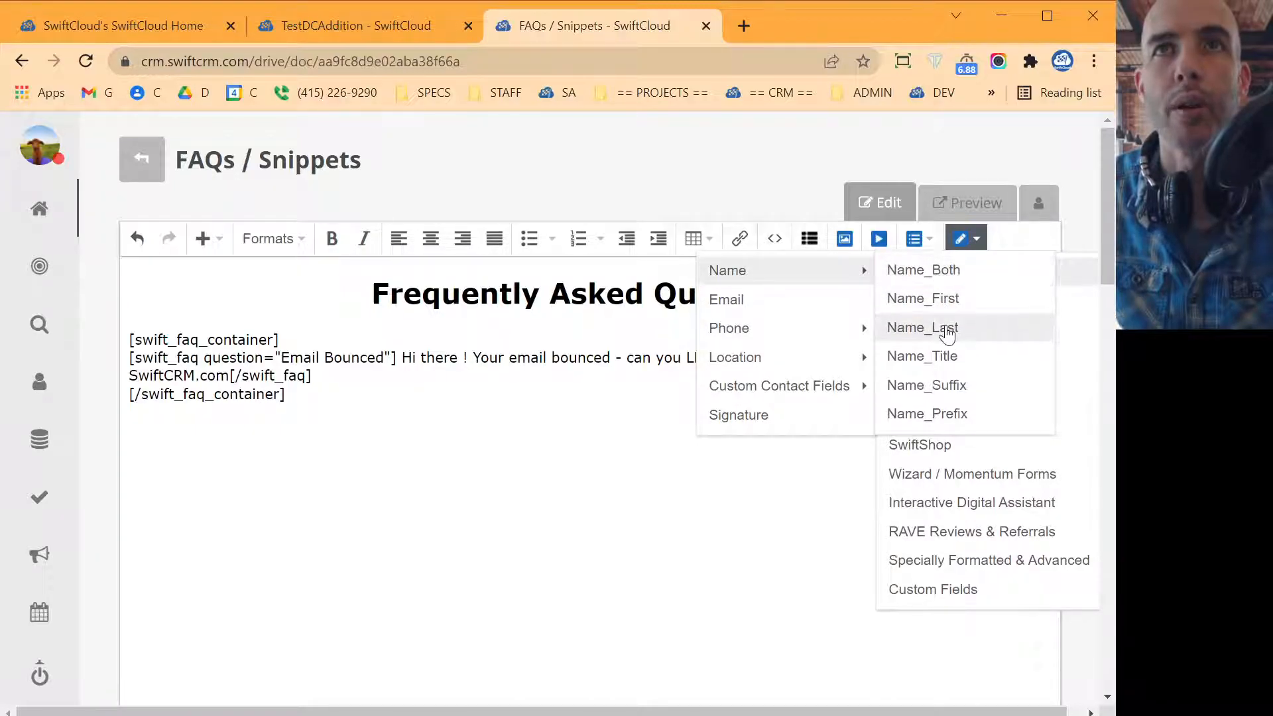
# Step: Insert the Name First field and edit it to [swift_name_first FirstCap] in the greeting
pyautogui.click(922, 298)
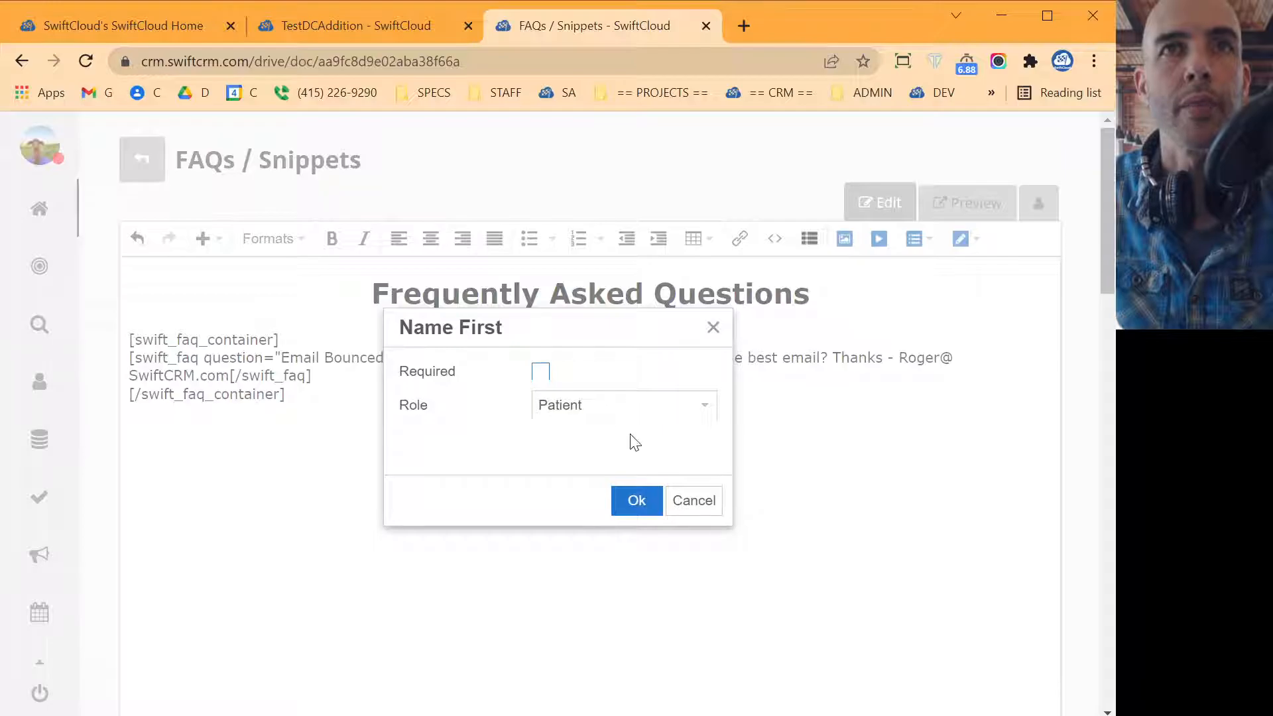
pyautogui.click(637, 500)
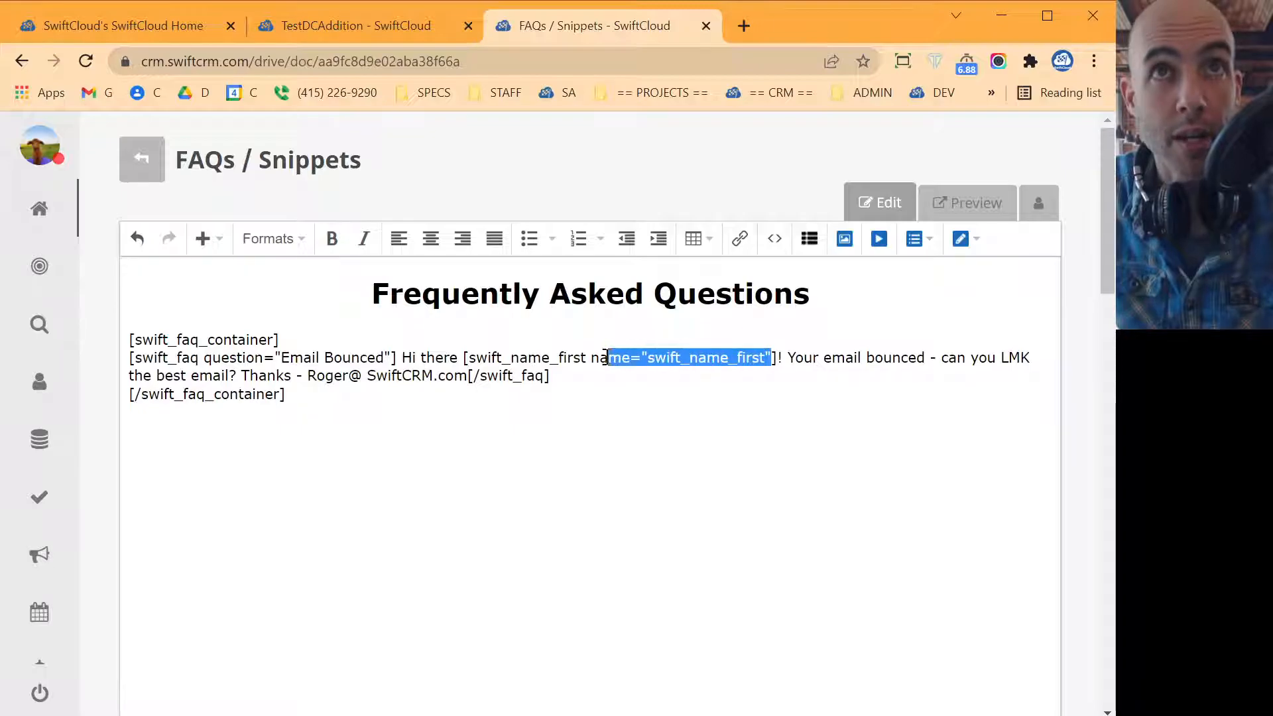
pyautogui.press('Delete')
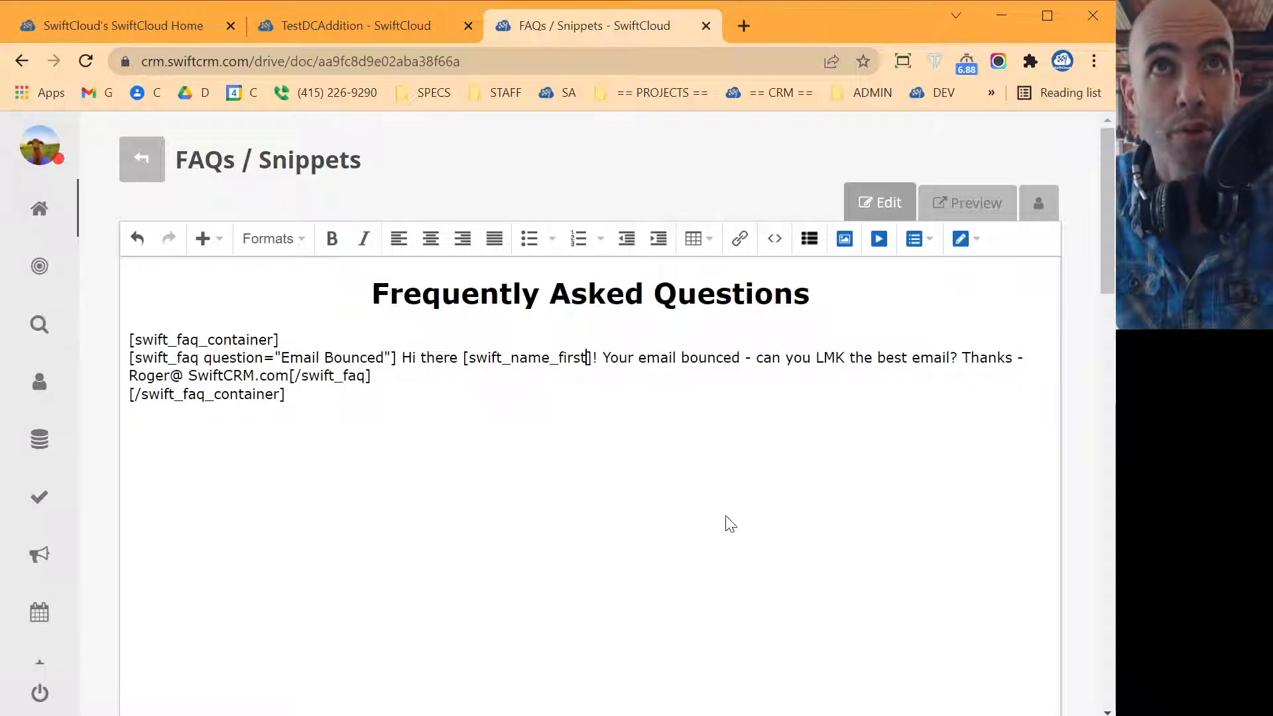
pyautogui.write('FirstCap')
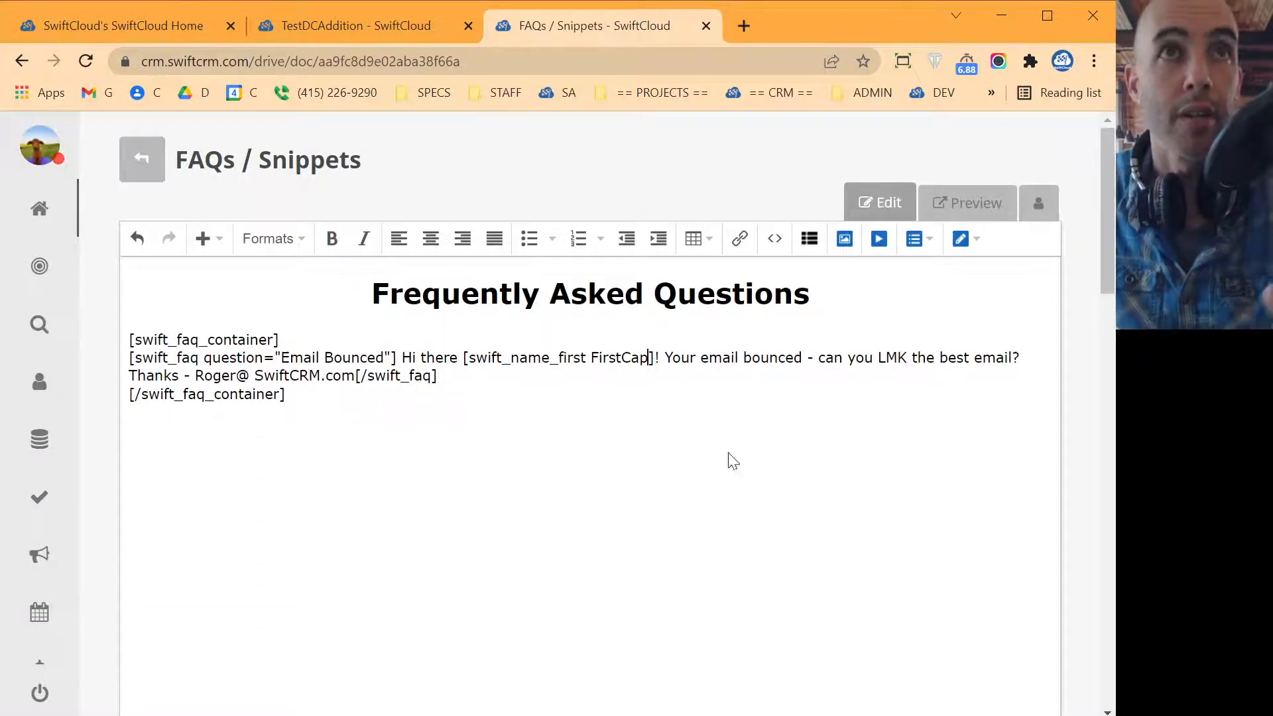
pyautogui.click(350, 25)
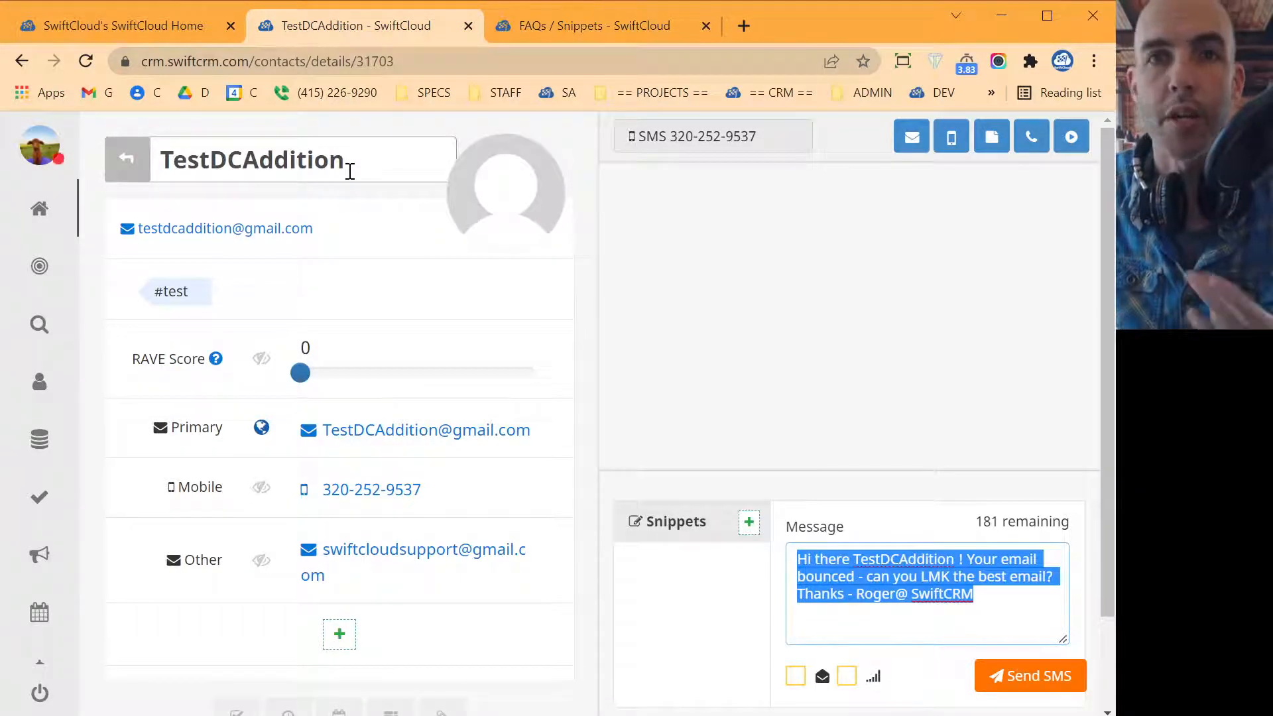
pyautogui.click(593, 25)
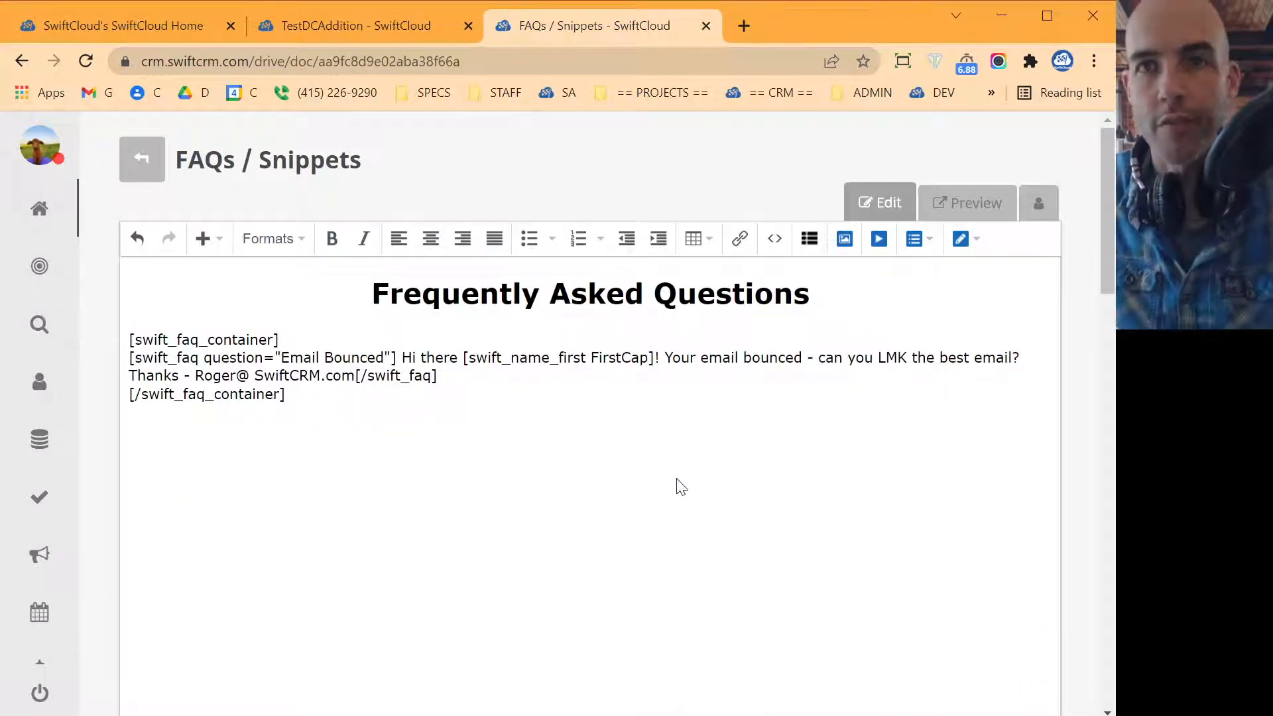
# Step: Save the FAQs / Snippets doc and check the contact's SMS snippets for Email Bounced
pyautogui.scroll(-3)
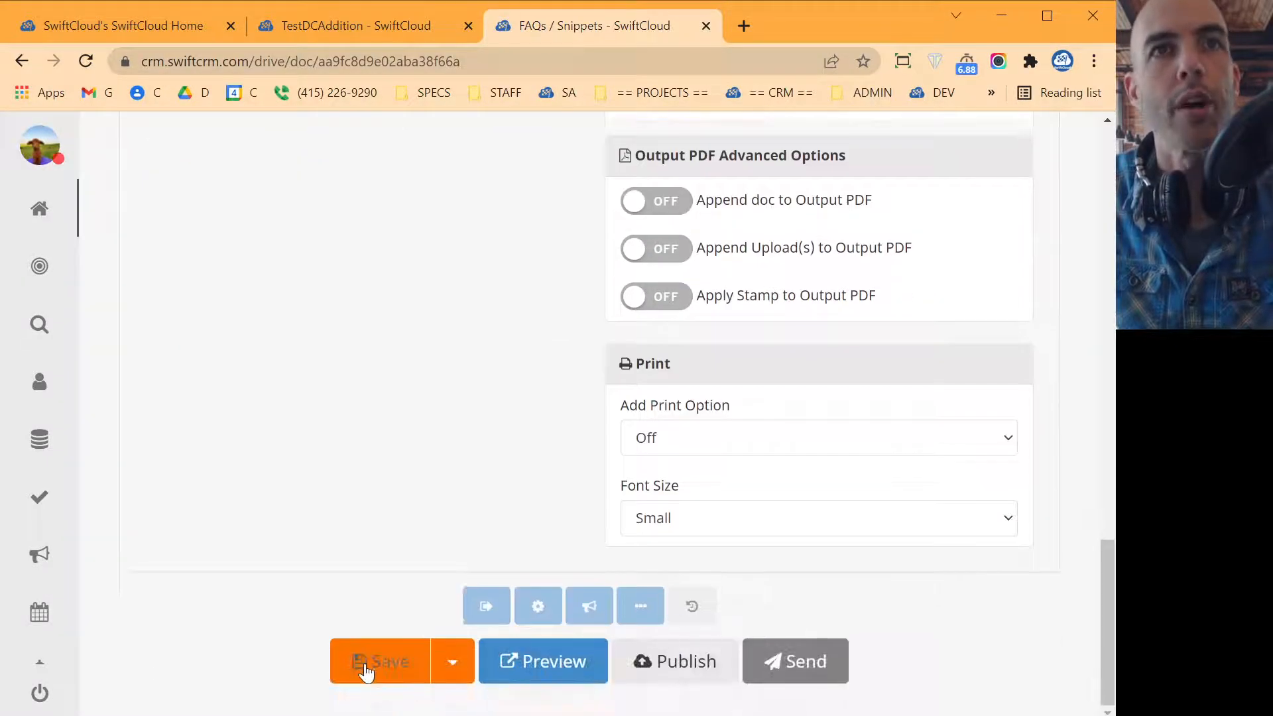
pyautogui.click(379, 660)
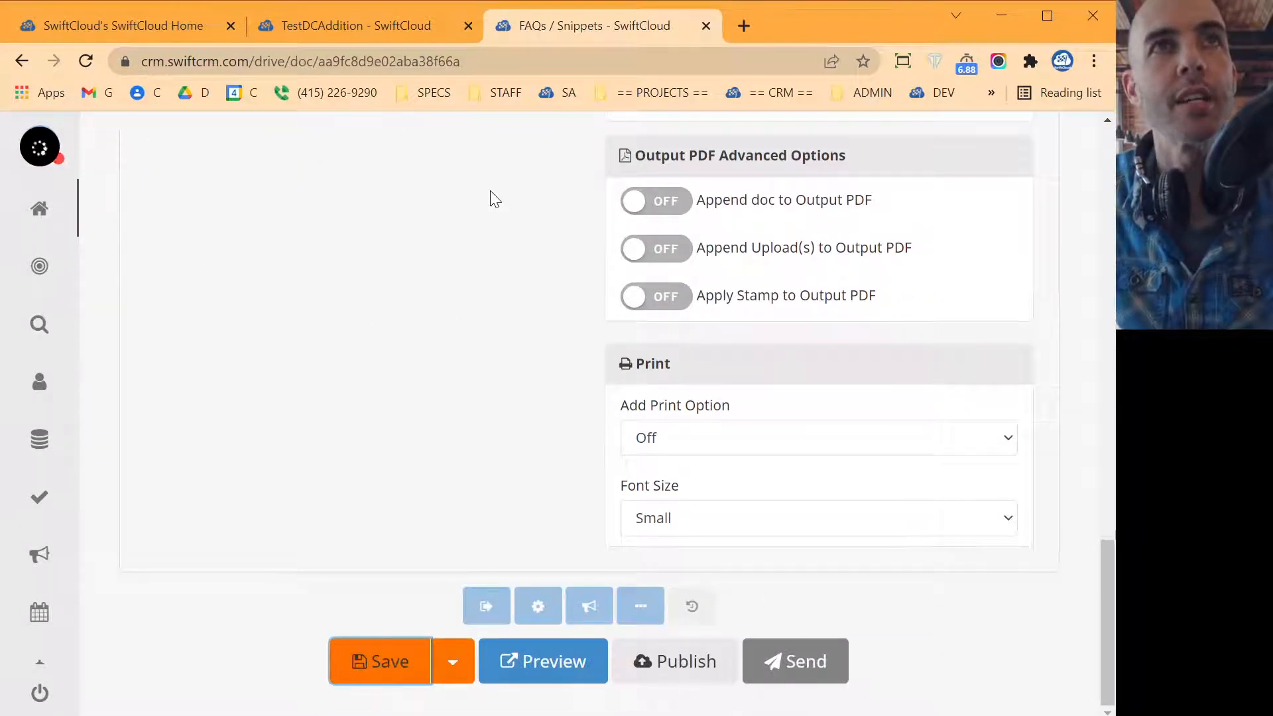
pyautogui.click(356, 25)
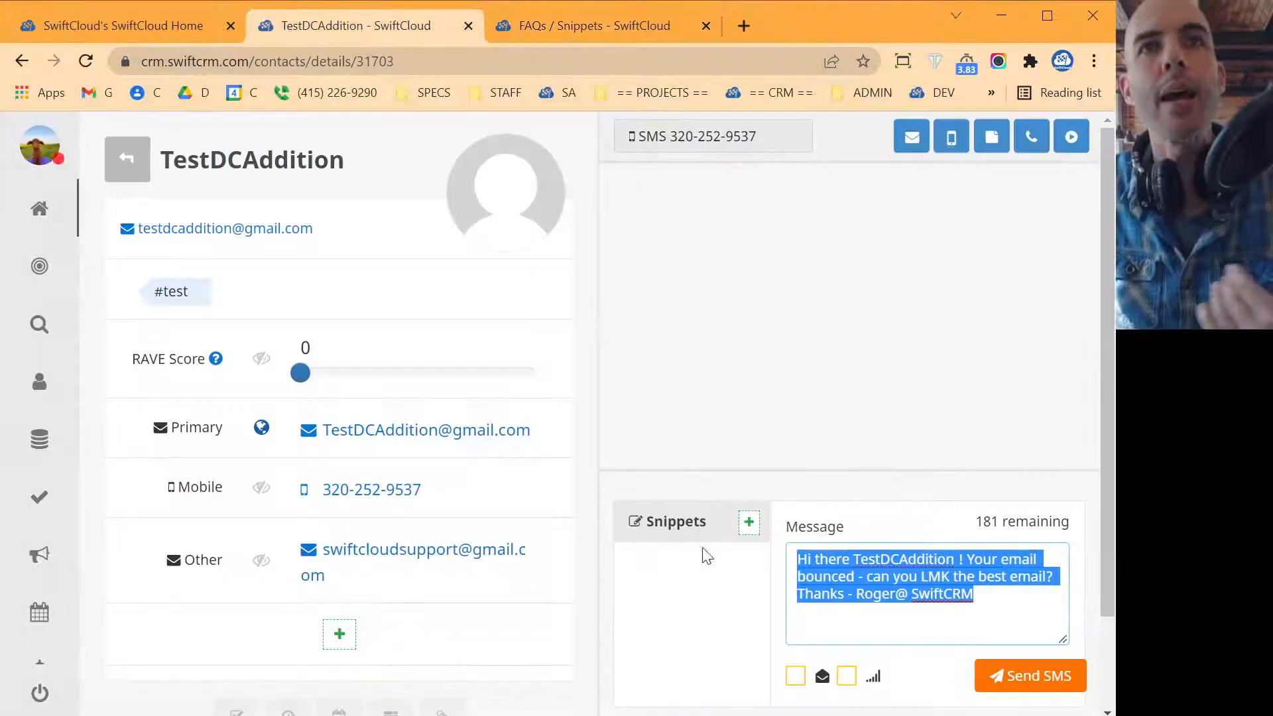
pyautogui.moveTo(707, 573)
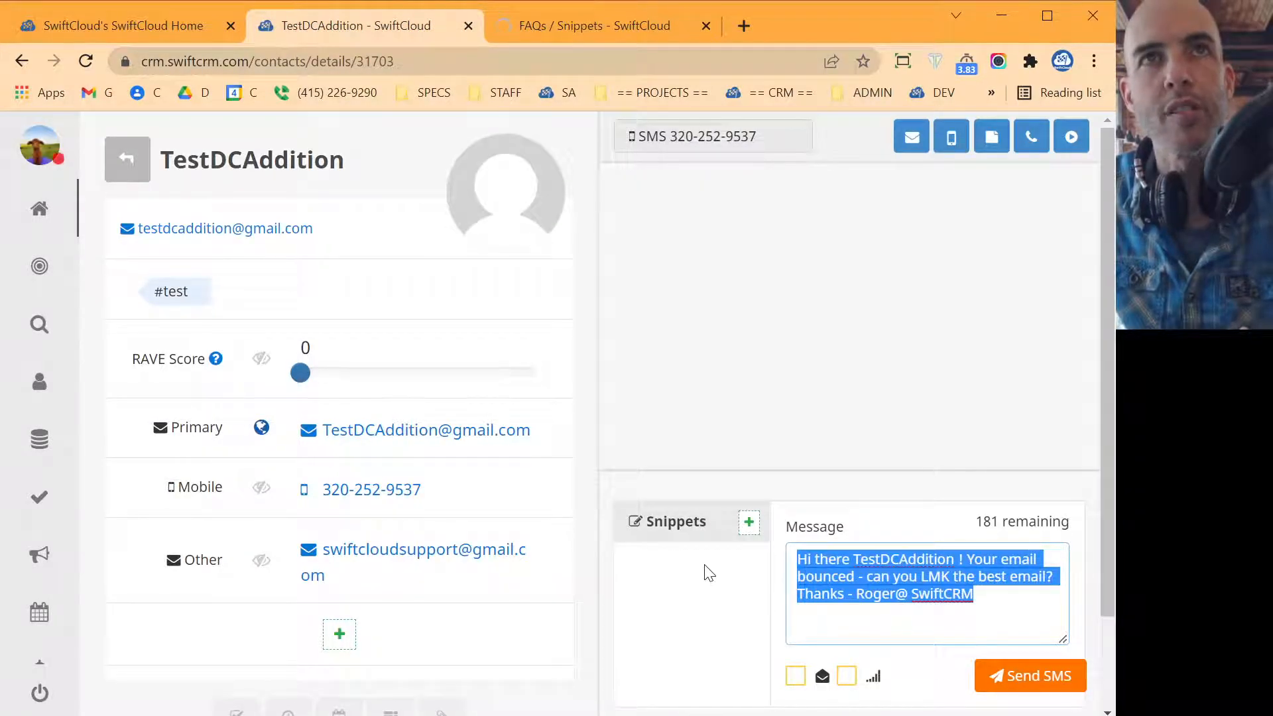
pyautogui.click(601, 25)
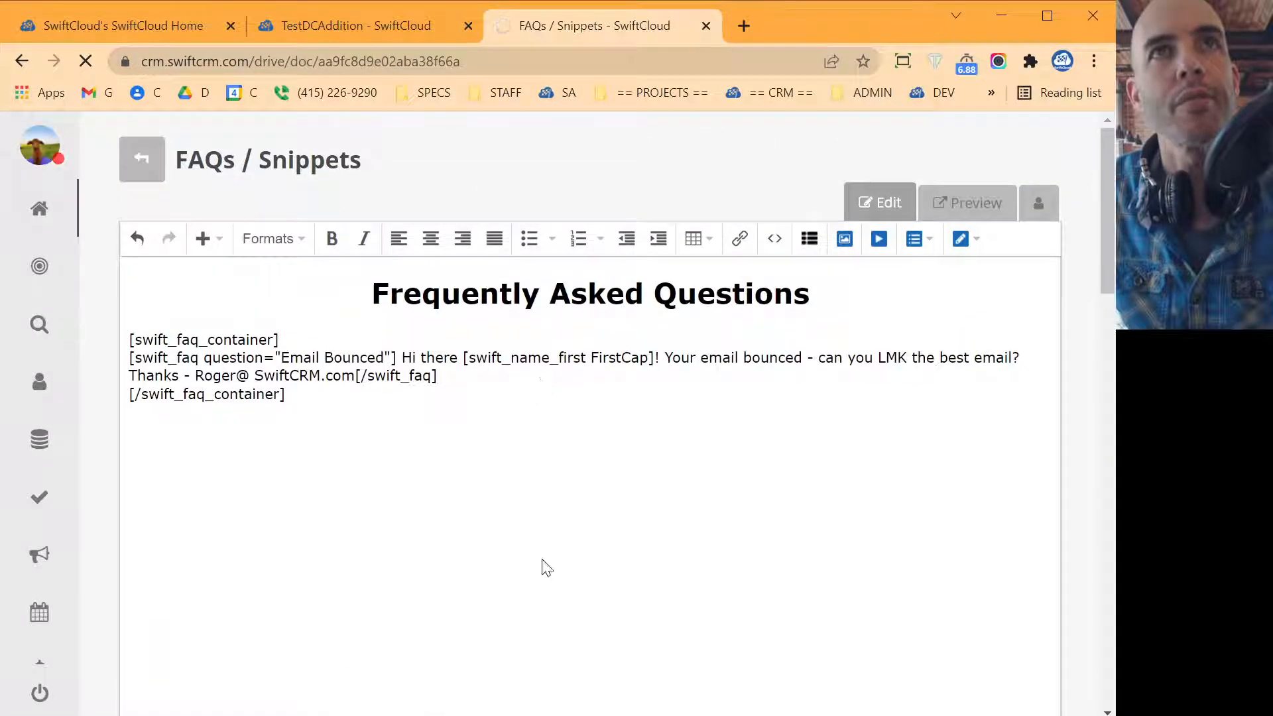
pyautogui.click(357, 25)
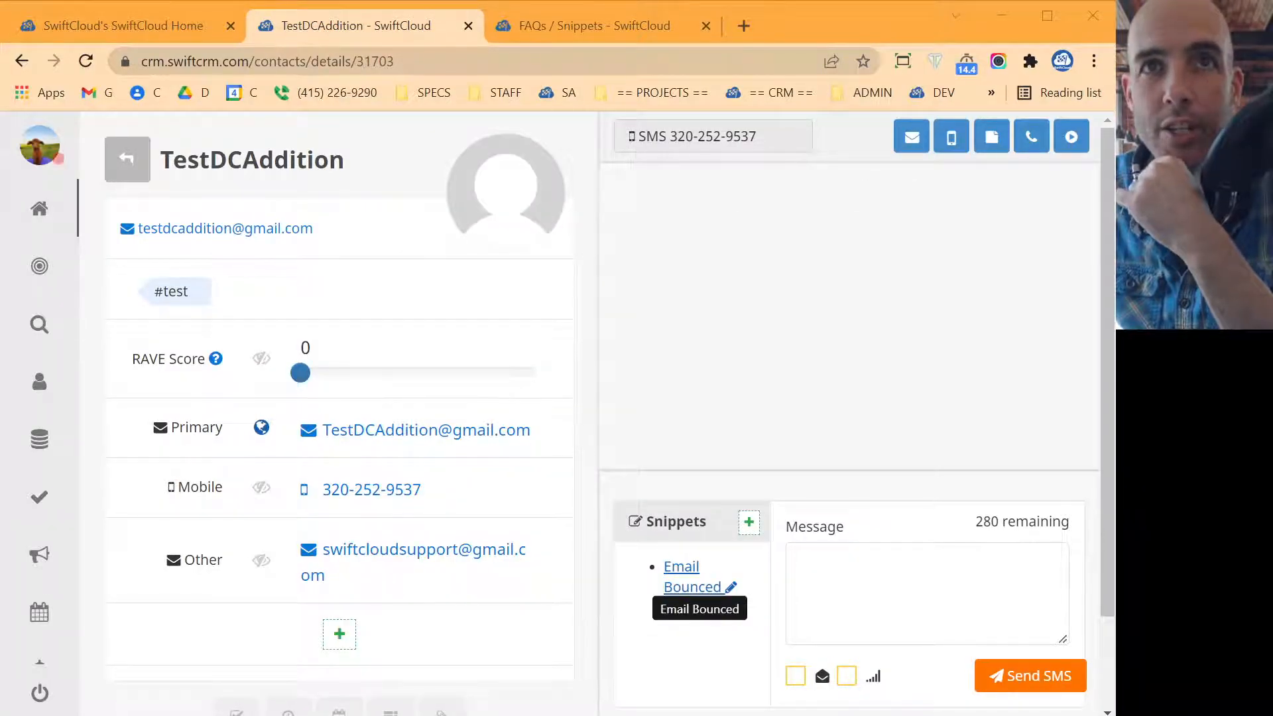
# Step: Insert the Email Bounced snippet into the SMS message and check its sentence in the FAQs doc
pyautogui.click(681, 566)
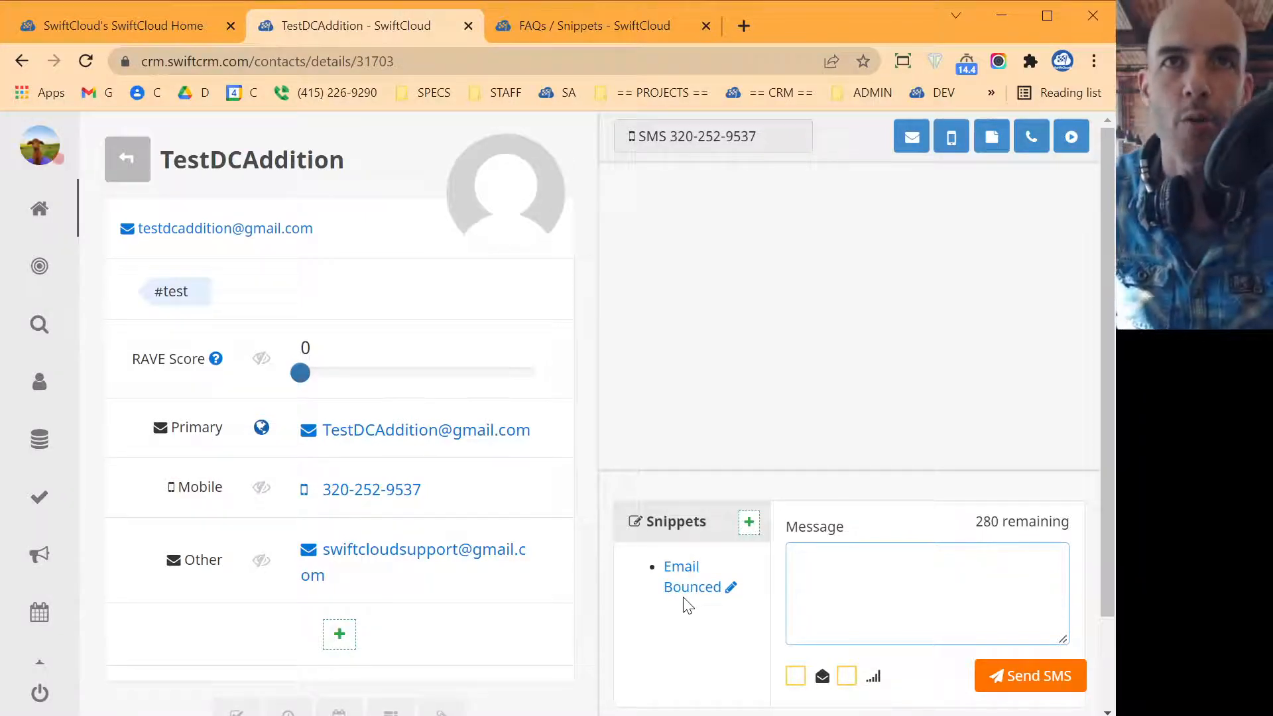
pyautogui.moveTo(689, 619)
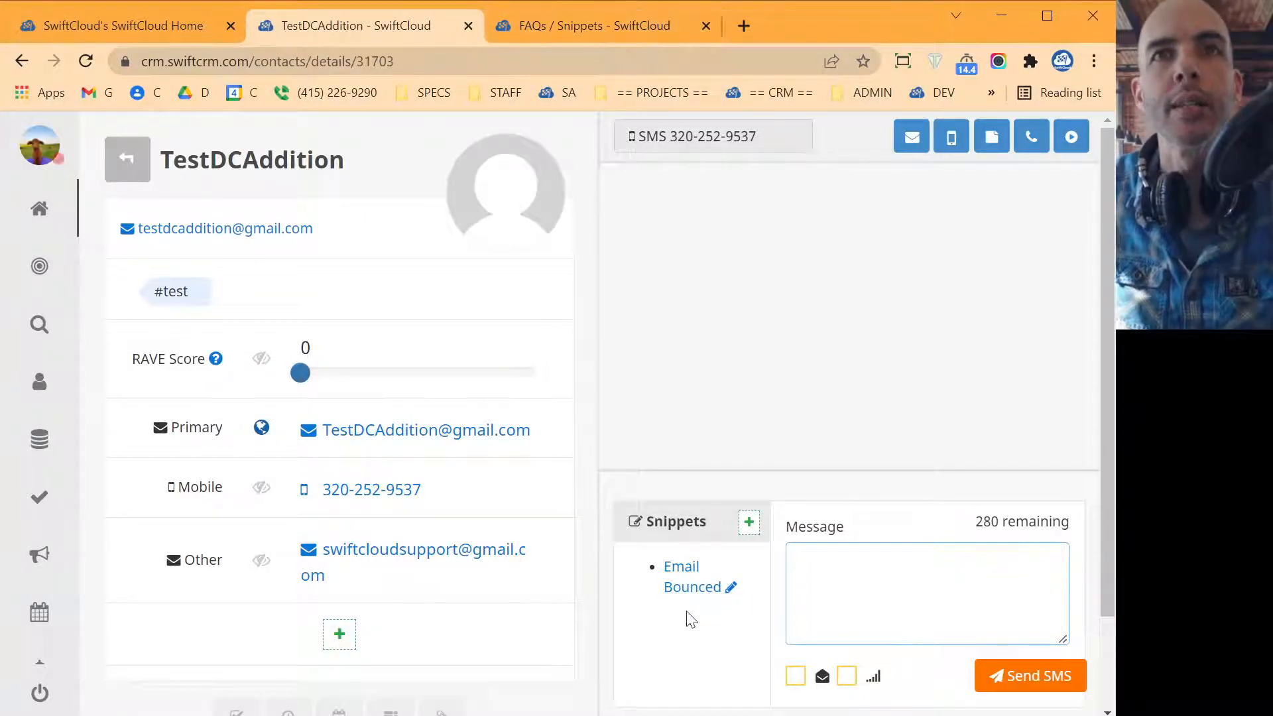
pyautogui.click(692, 577)
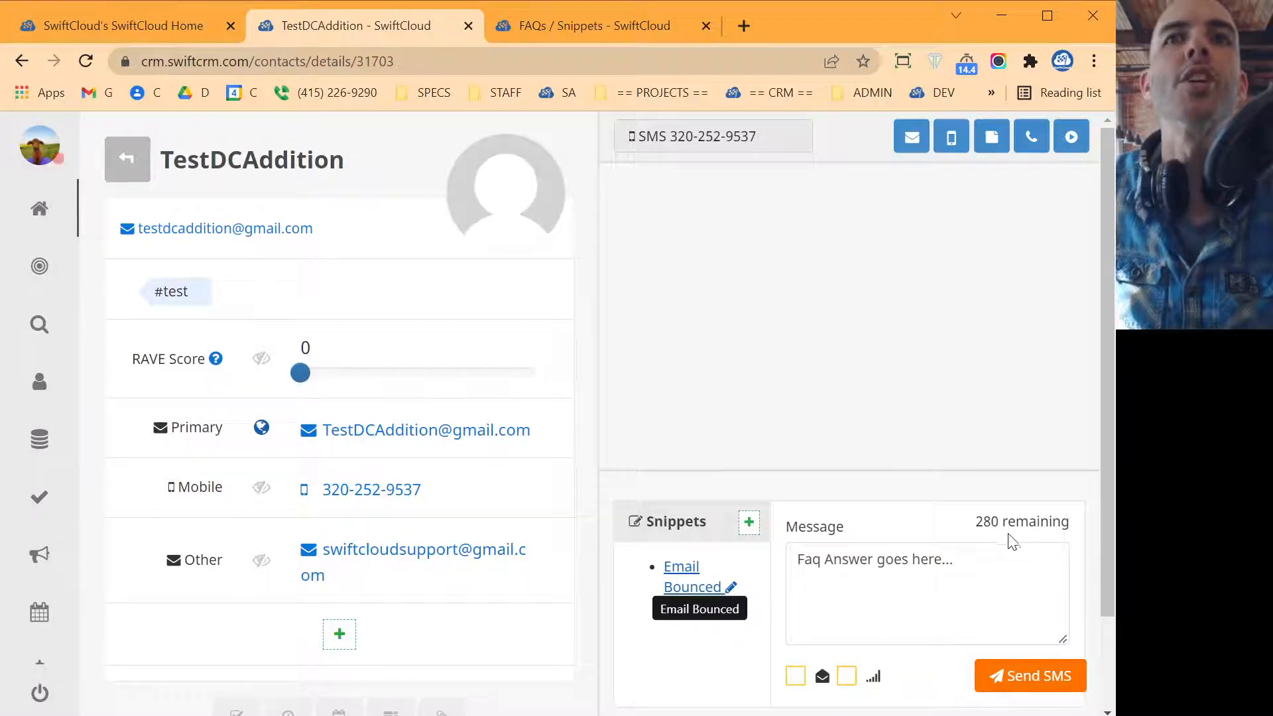
pyautogui.click(593, 25)
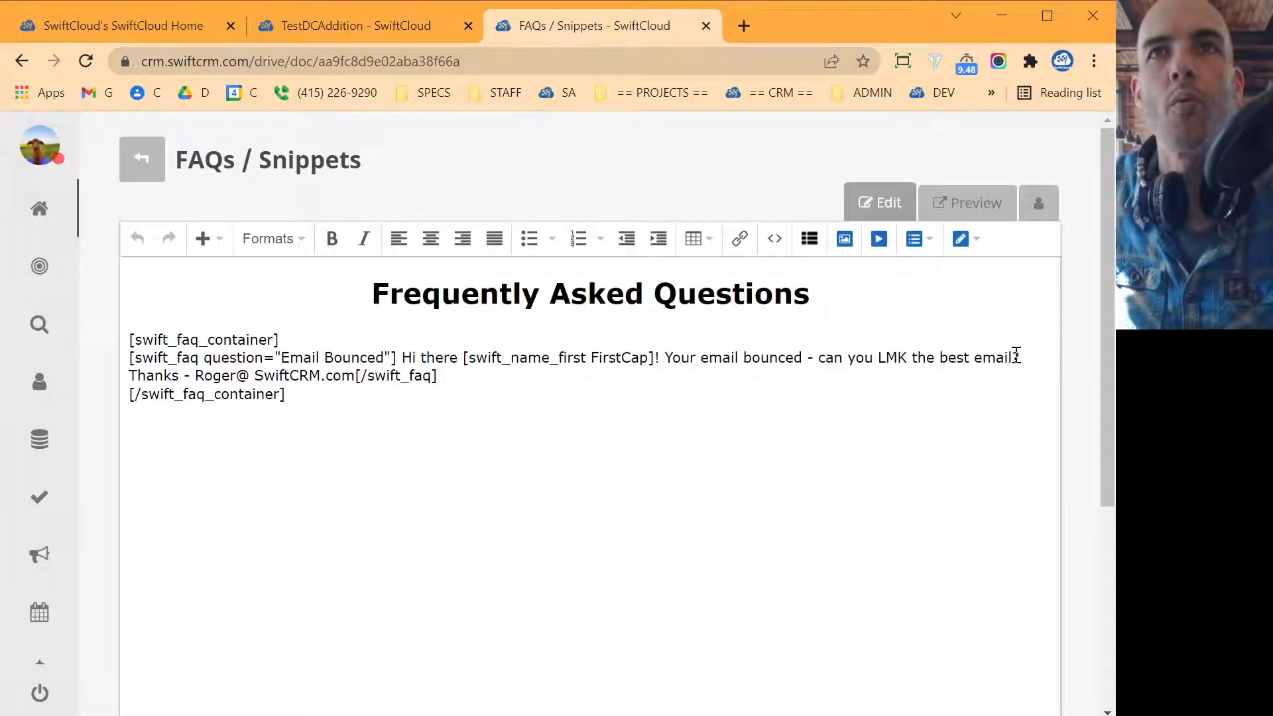
pyautogui.moveTo(661, 357); pyautogui.dragTo(1018, 357)
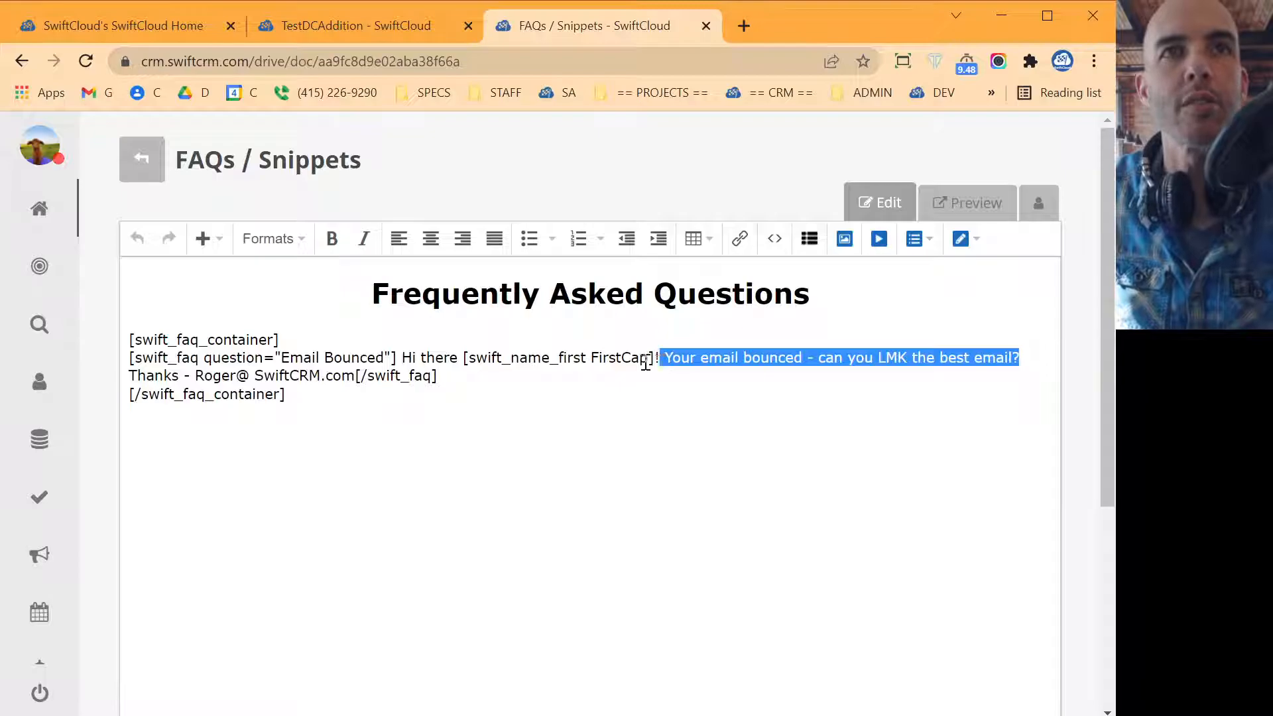
# Step: Return to the contact and insert the Email Bounced snippet again, still showing the raw first-name placeholder
pyautogui.click(341, 25)
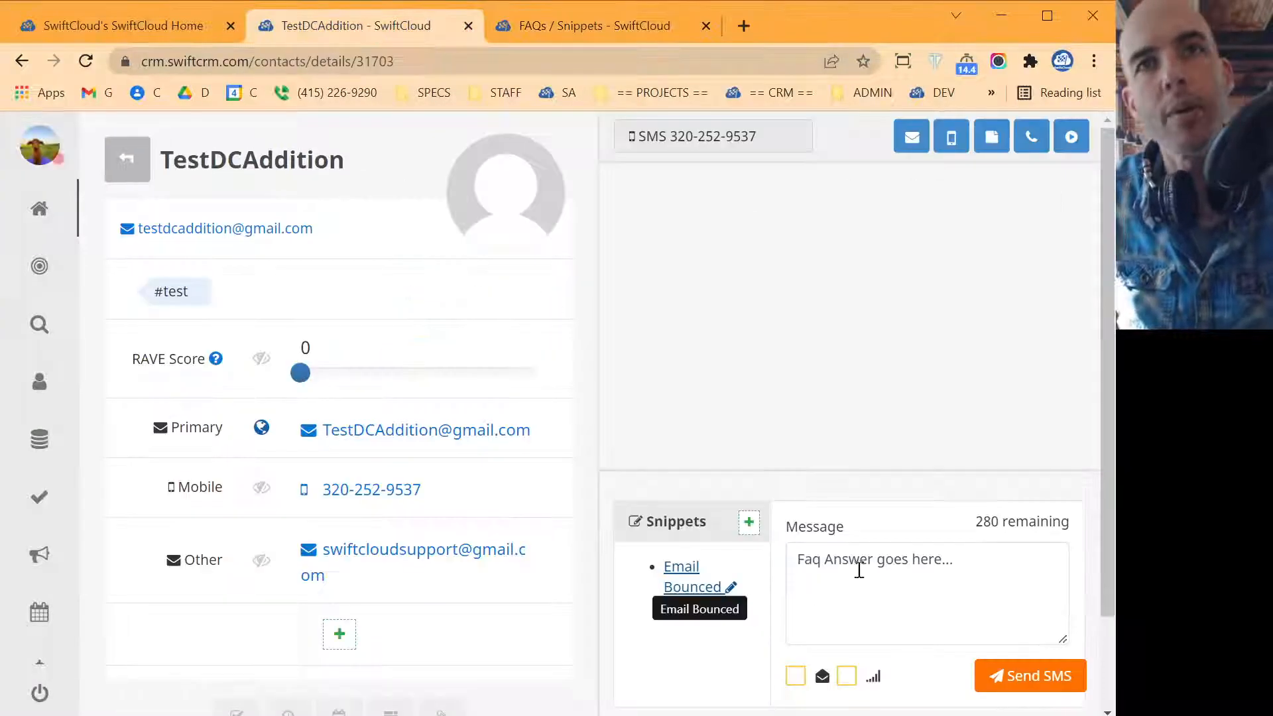
pyautogui.click(692, 577)
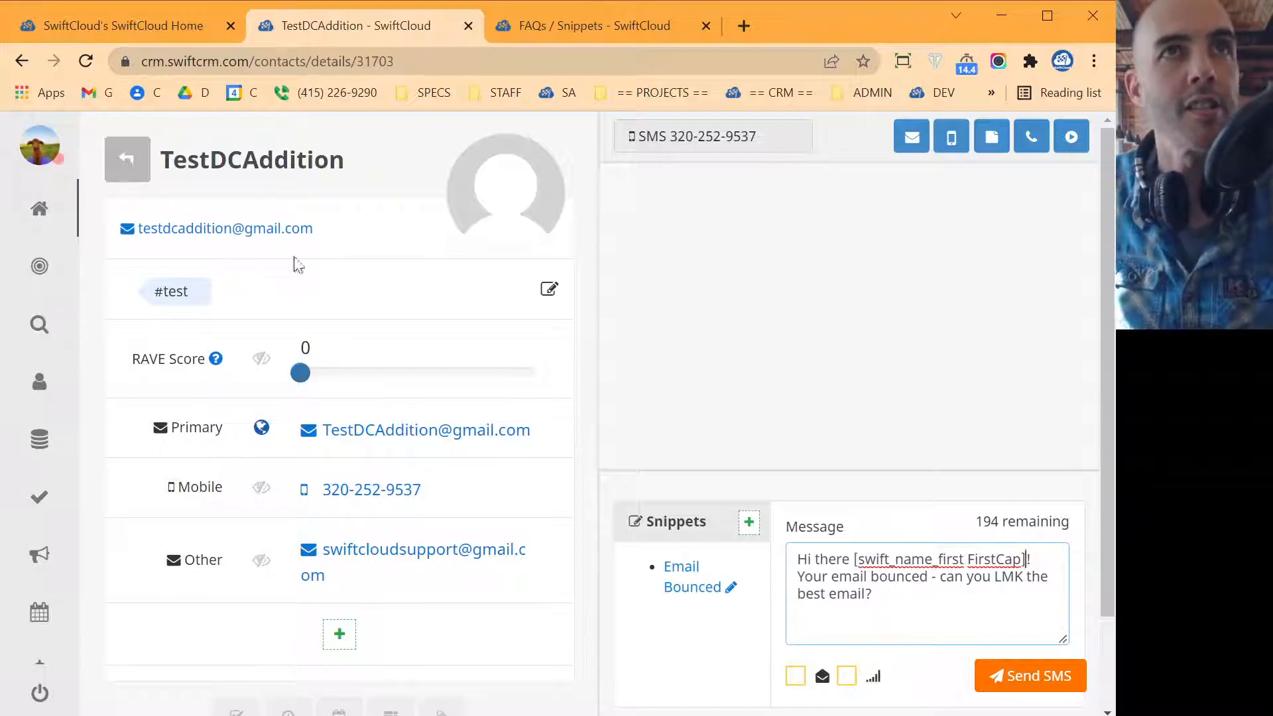
# Step: Reinsert the snippet so the message reads "Hi there TestDCAddition! Your email bounced - can you LMK the best email?"
pyautogui.doubleClick(252, 159)
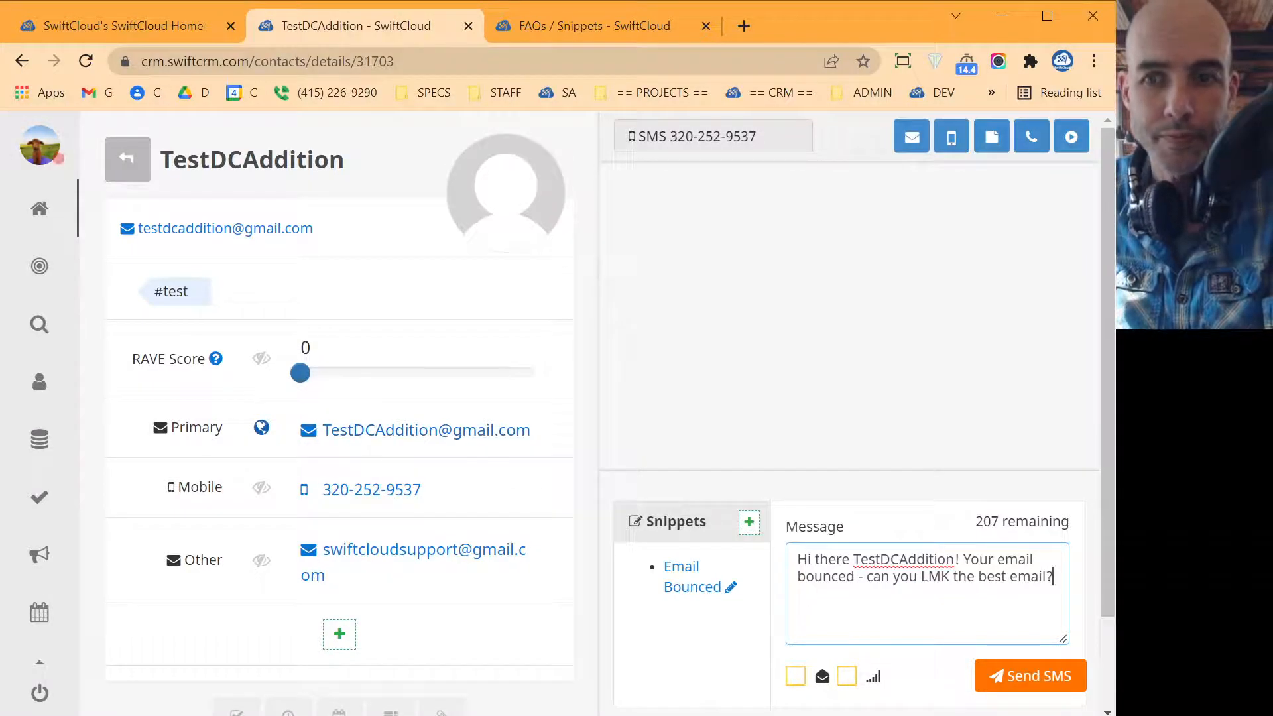
pyautogui.moveTo(558, 440)
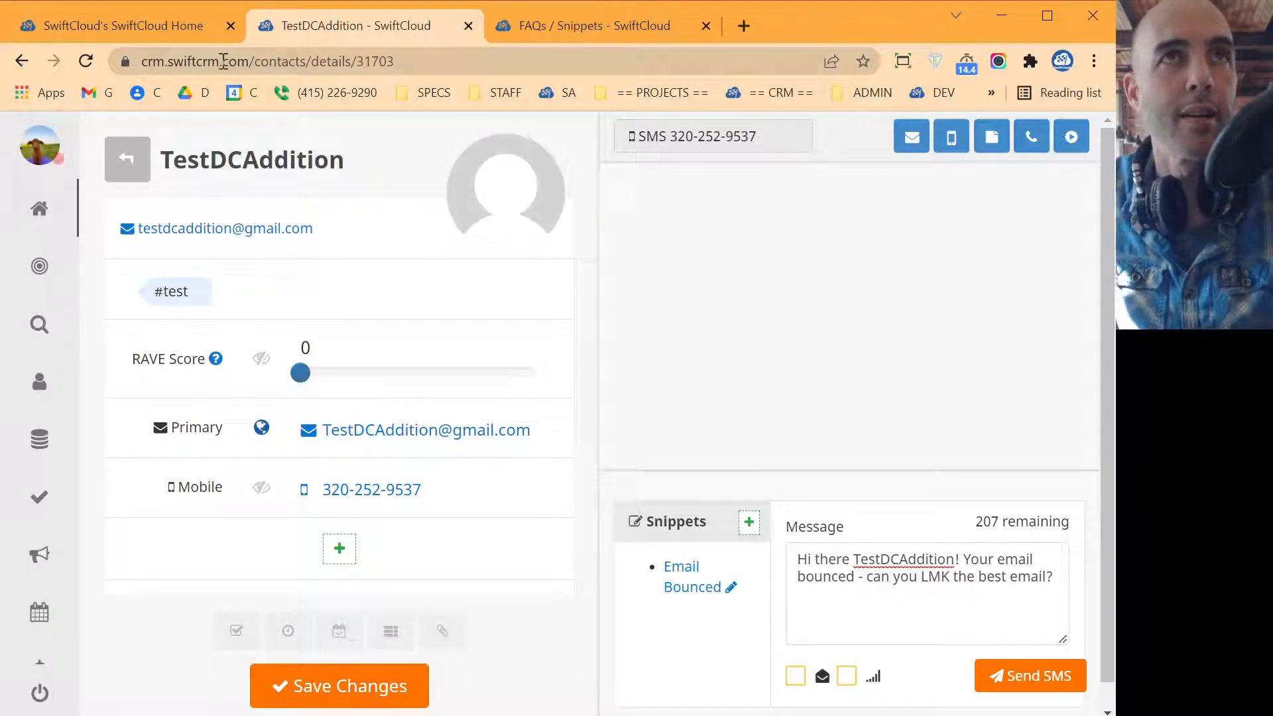
# Step: Switch between the Address not found bounce notice and the contact with its Other email removed
pyautogui.click(114, 25)
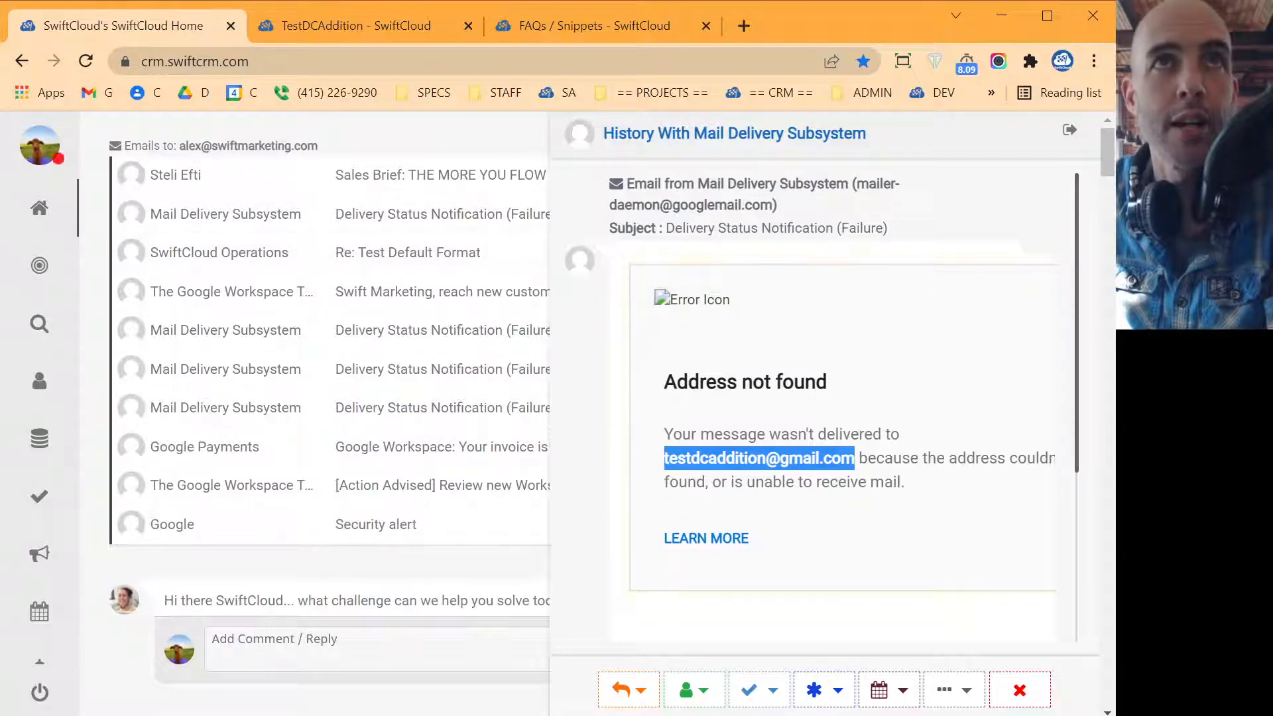
pyautogui.click(353, 25)
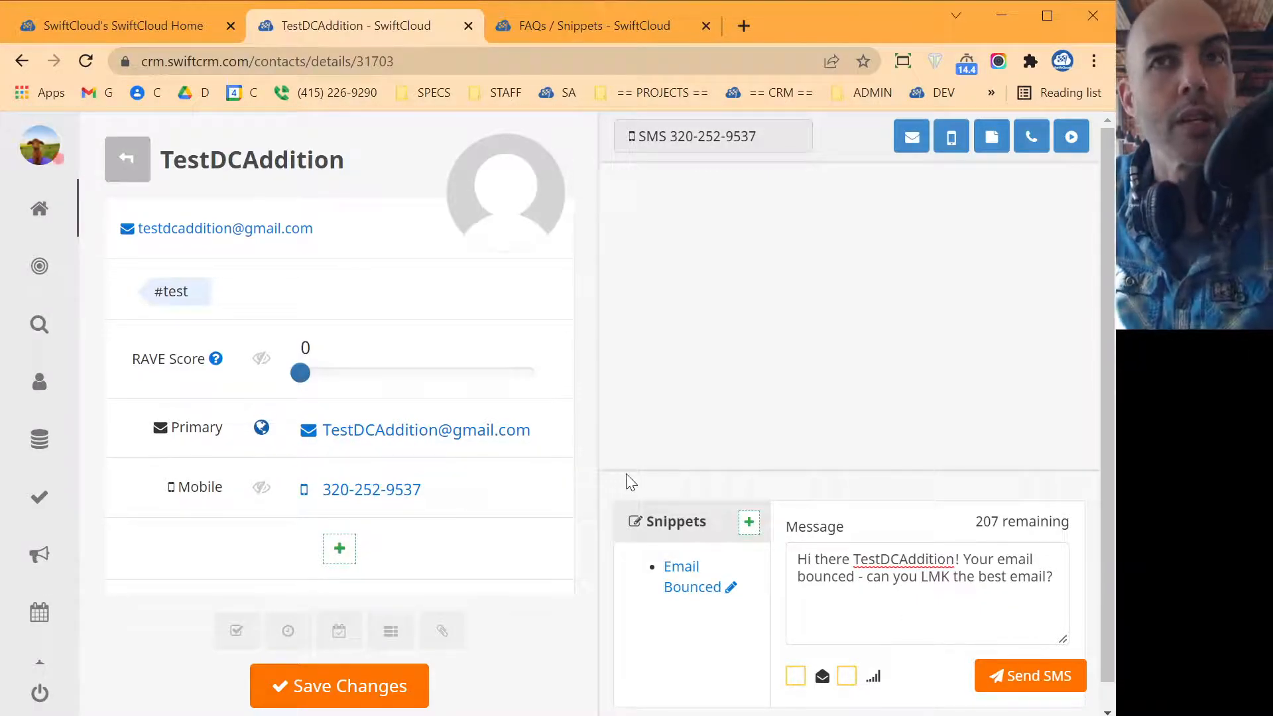
pyautogui.click(122, 25)
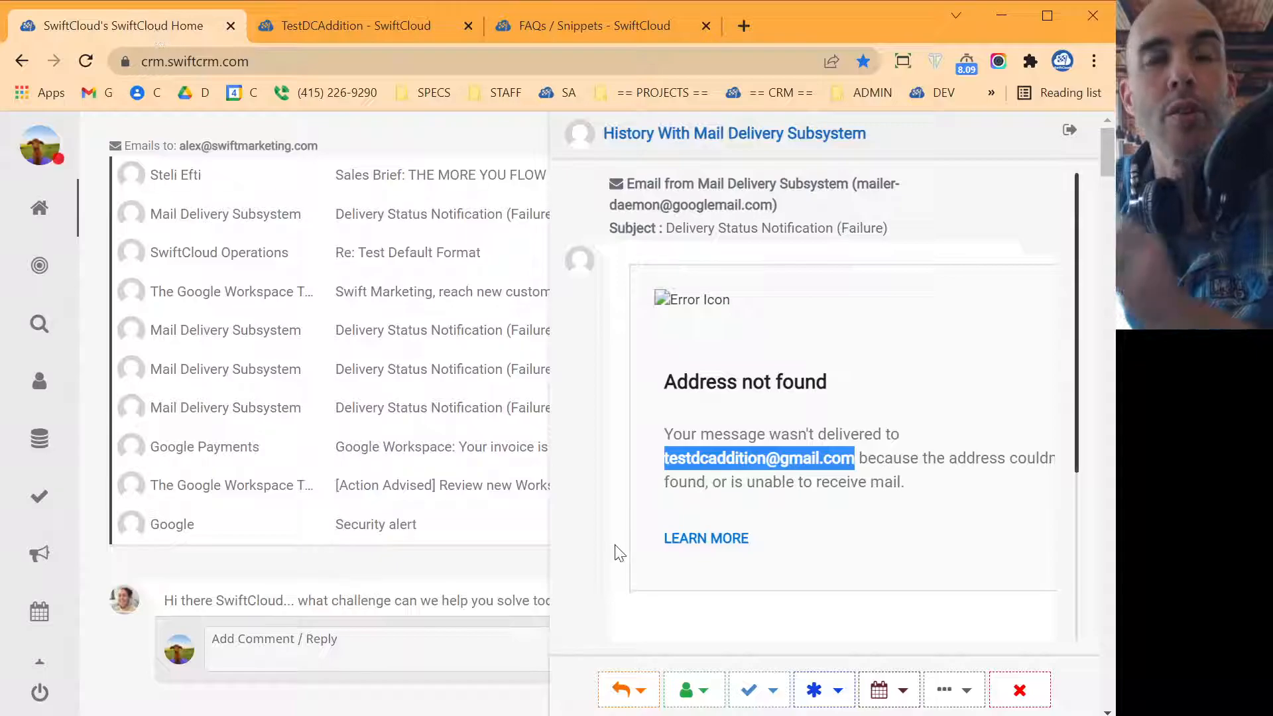